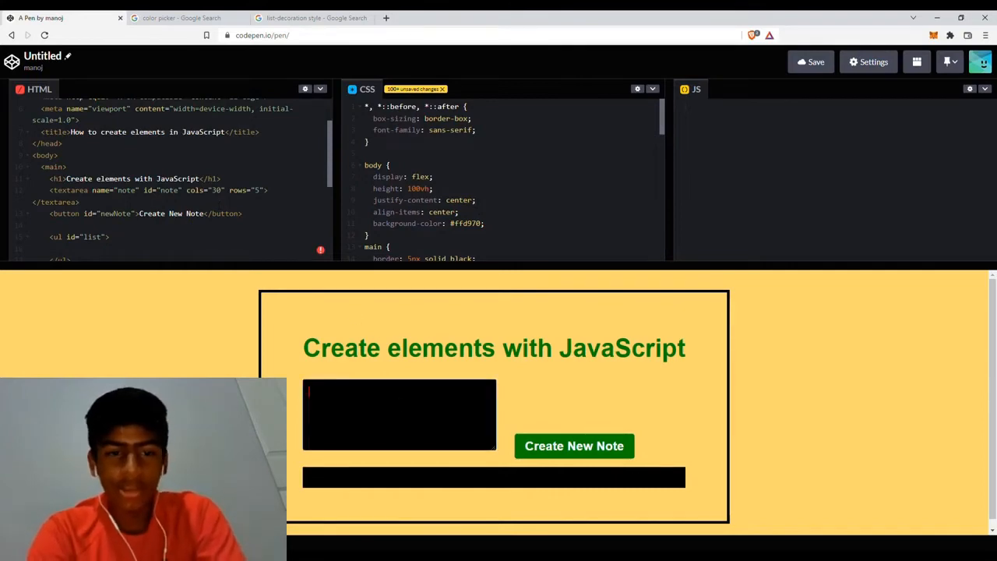
Type test text and '<li>hello</li>' markup into the pen
text(aasdjak)
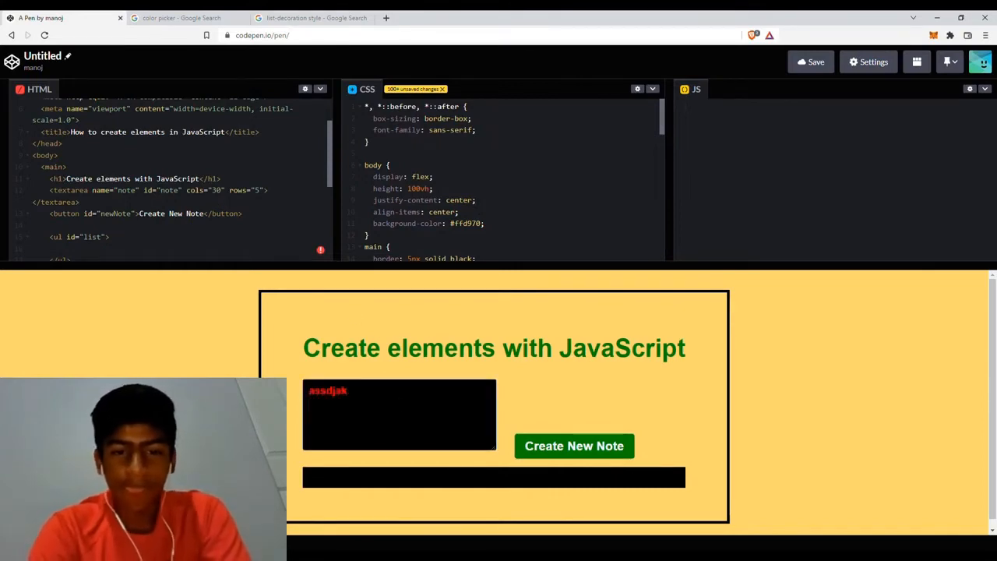
click(574, 446)
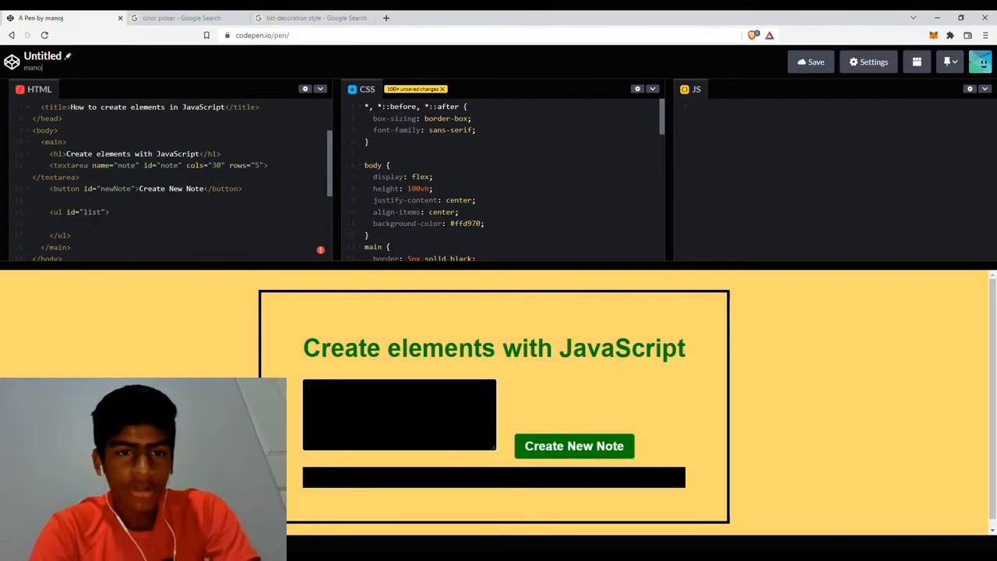
scroll(down, 3)
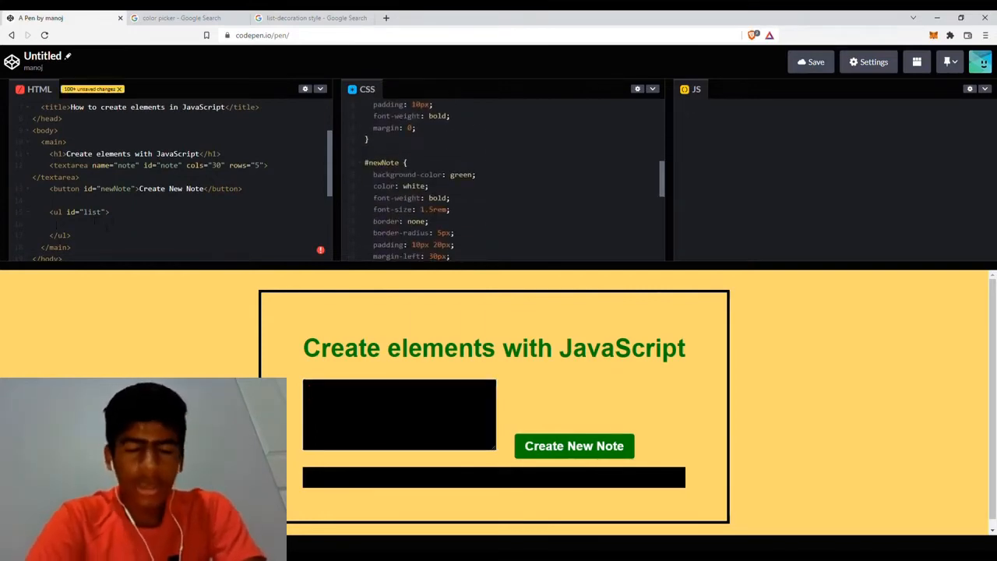
text(<li>)
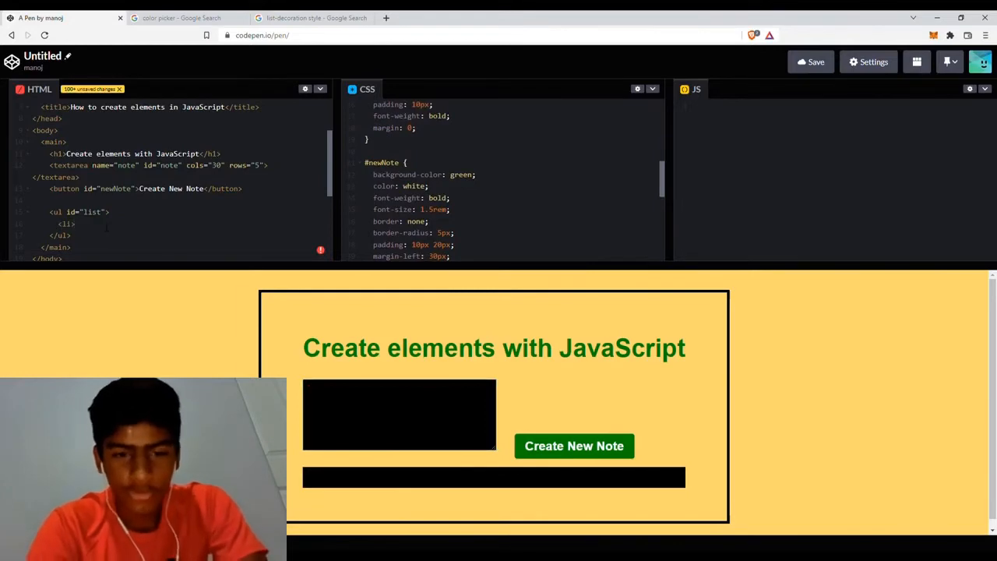
text(hello)
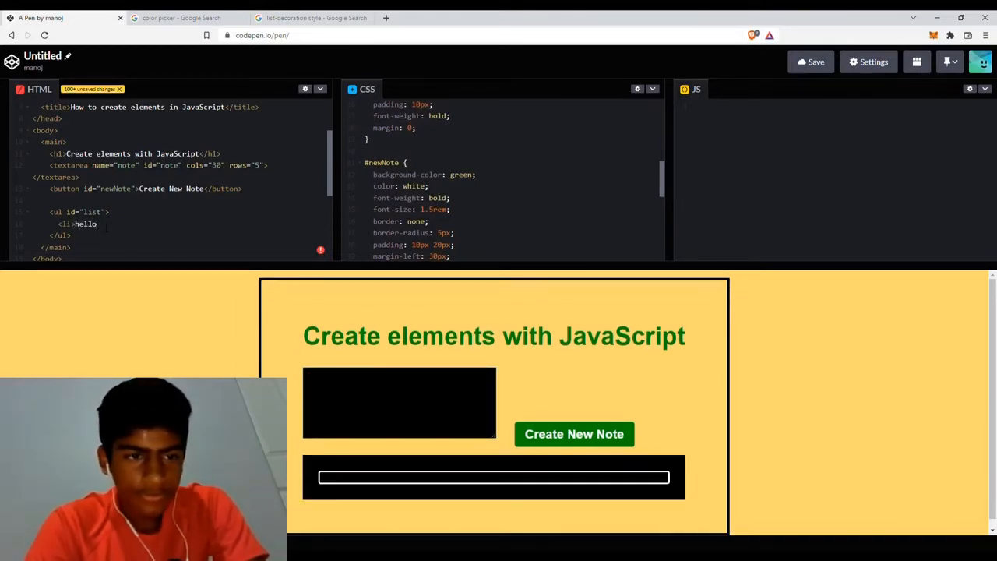
text(</li>)
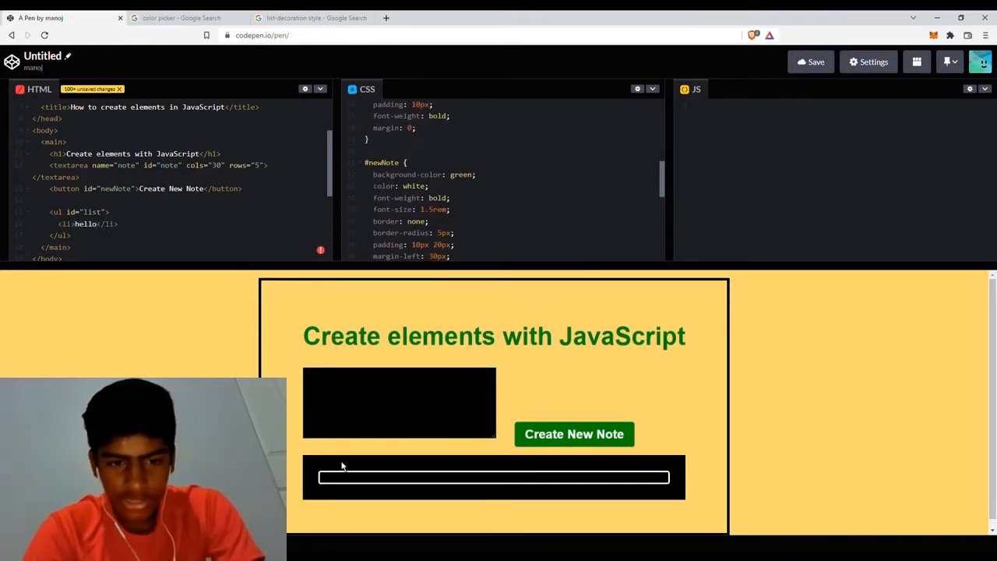
text(hello)
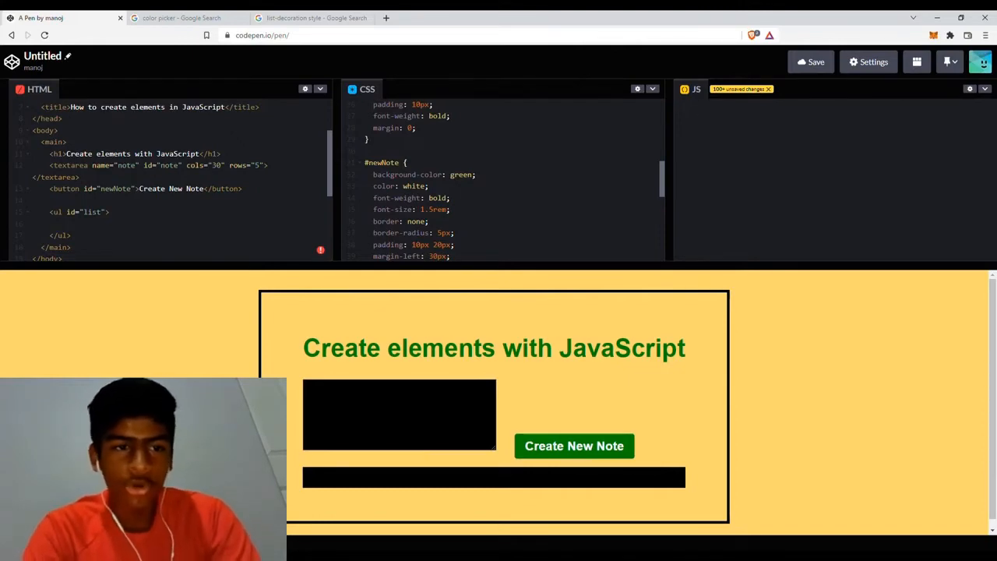
In the JS panel, add const noteVal = document.querySelector("#note")
click(697, 108)
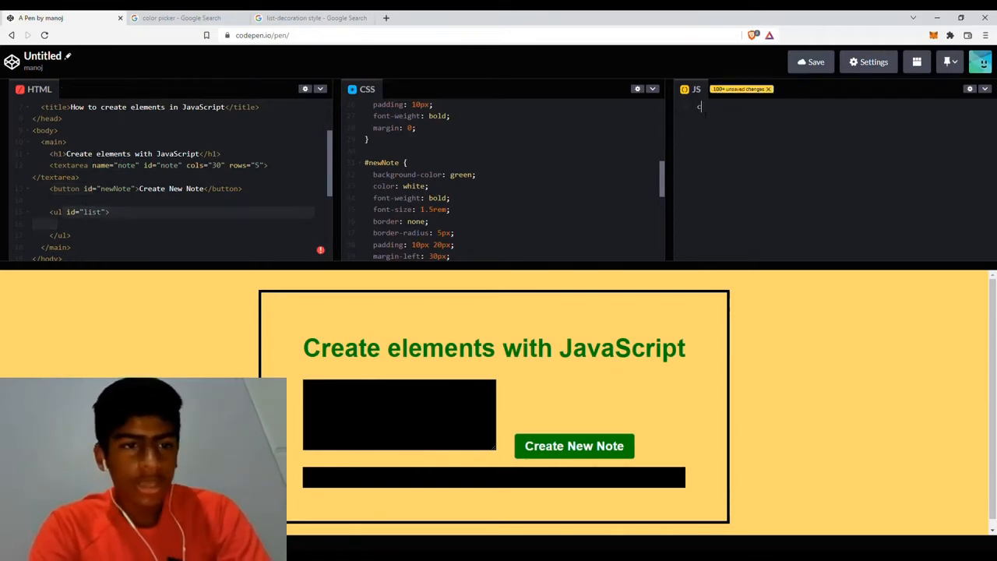
text(const)
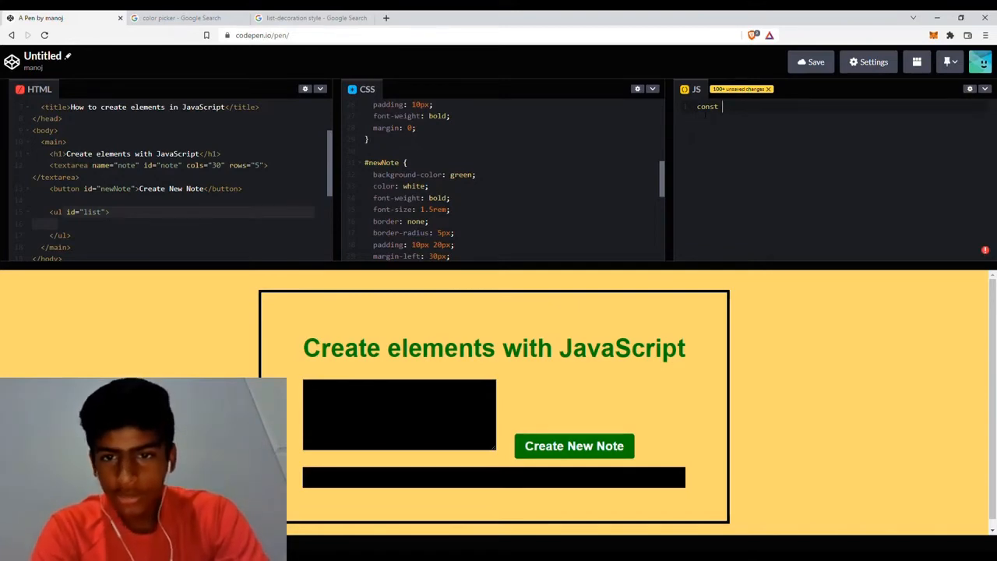
text(noteVal = document.g)
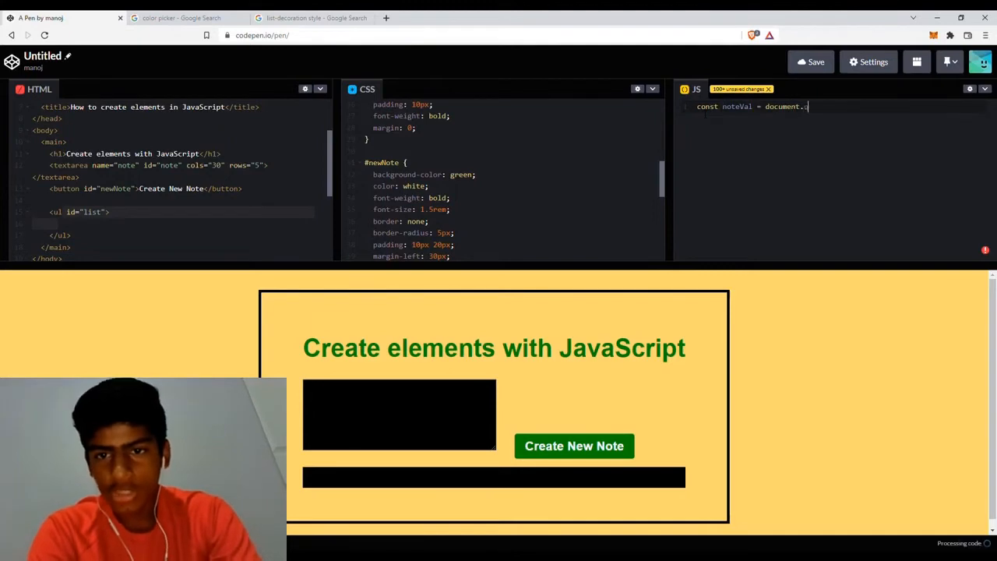
text(querySelector()
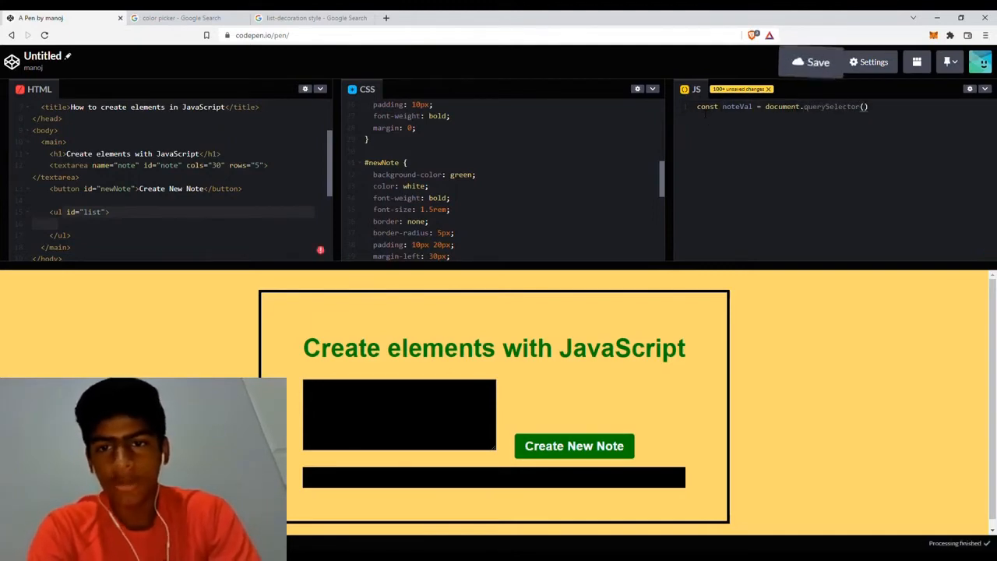
text(")
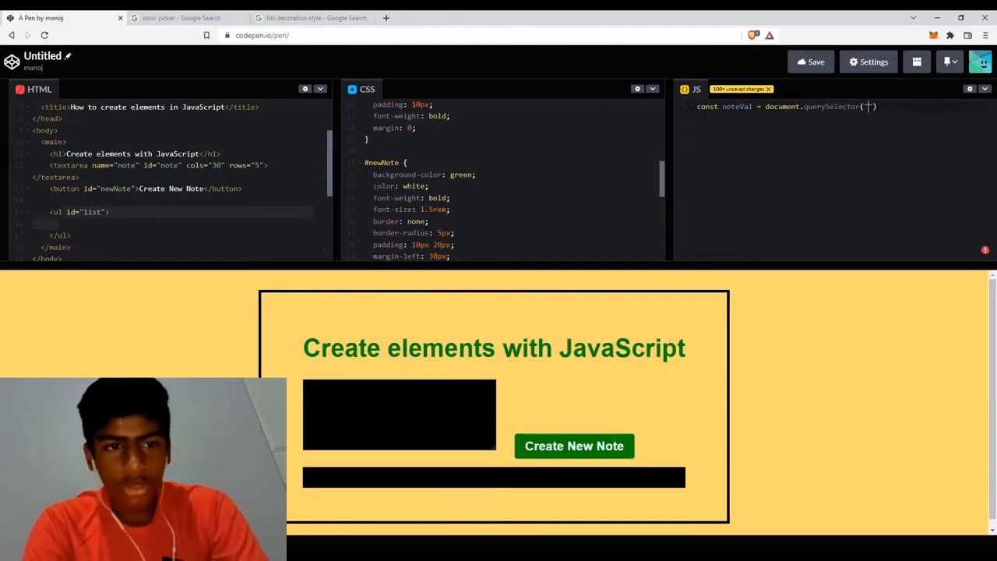
text(#)
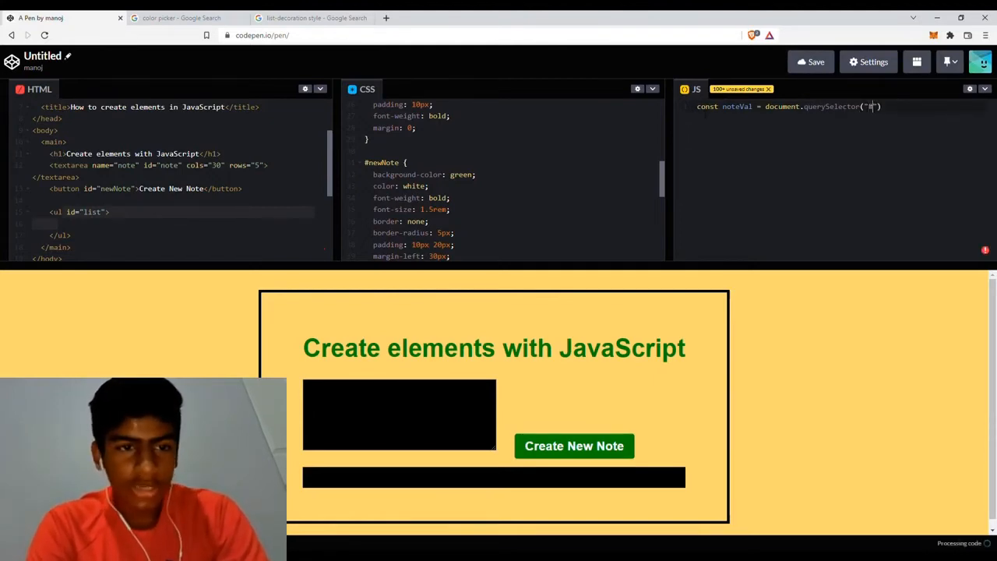
text(note)
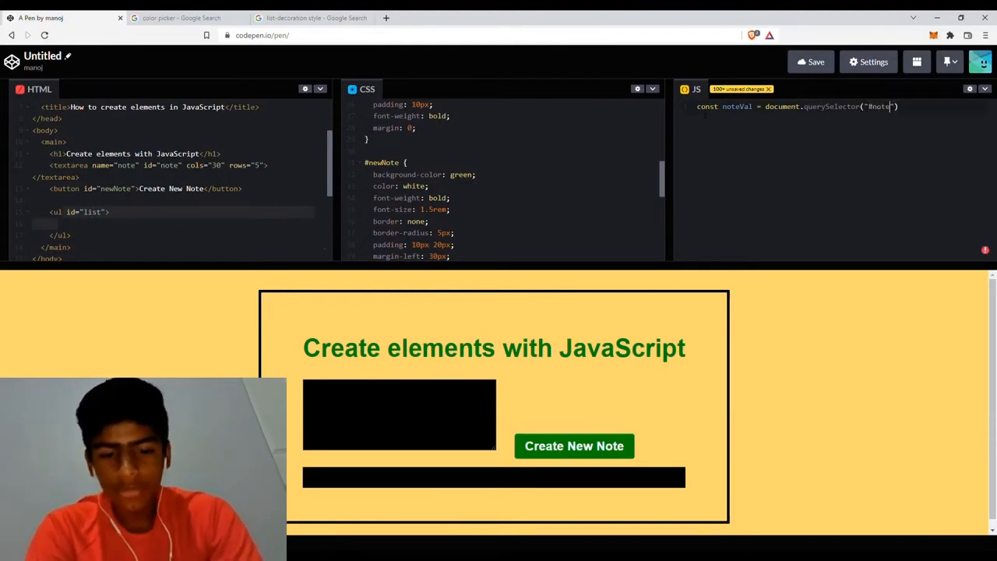
Add const newBtn for #newNote and begin const list for #list
text(const)
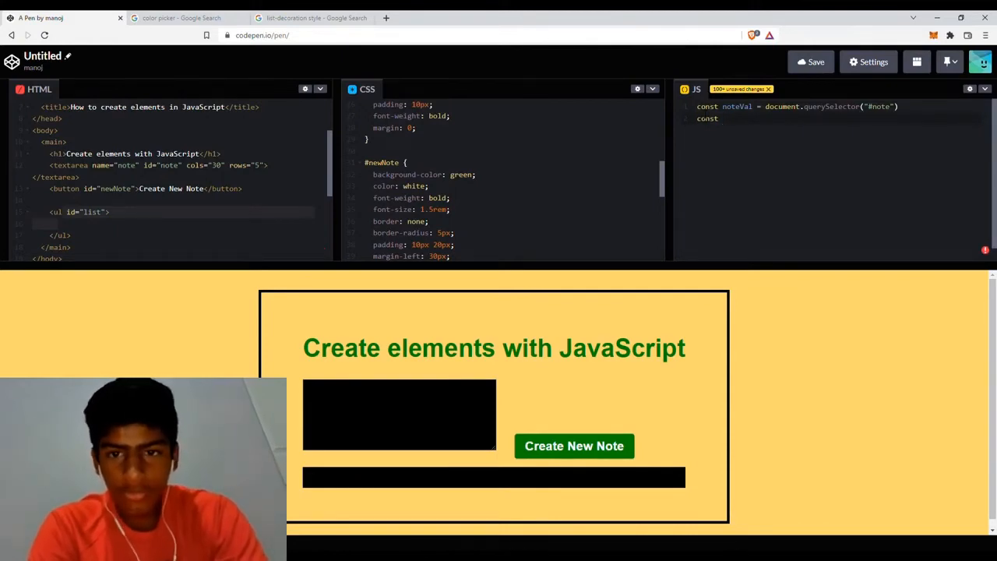
text(newBtn = docuemnt.querySelector("")
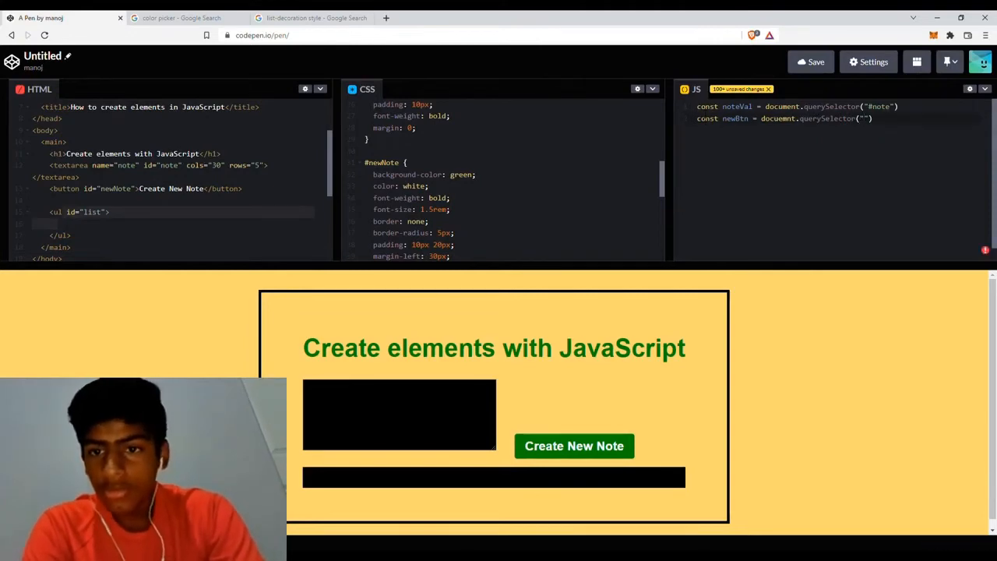
text(#newNote)
text(cosnt)
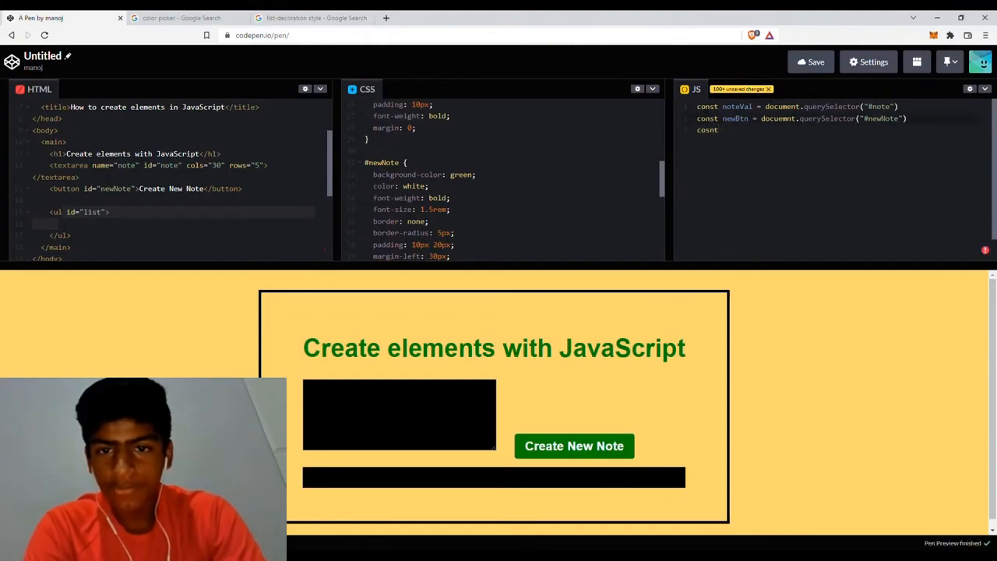
text(const list = dpcu)
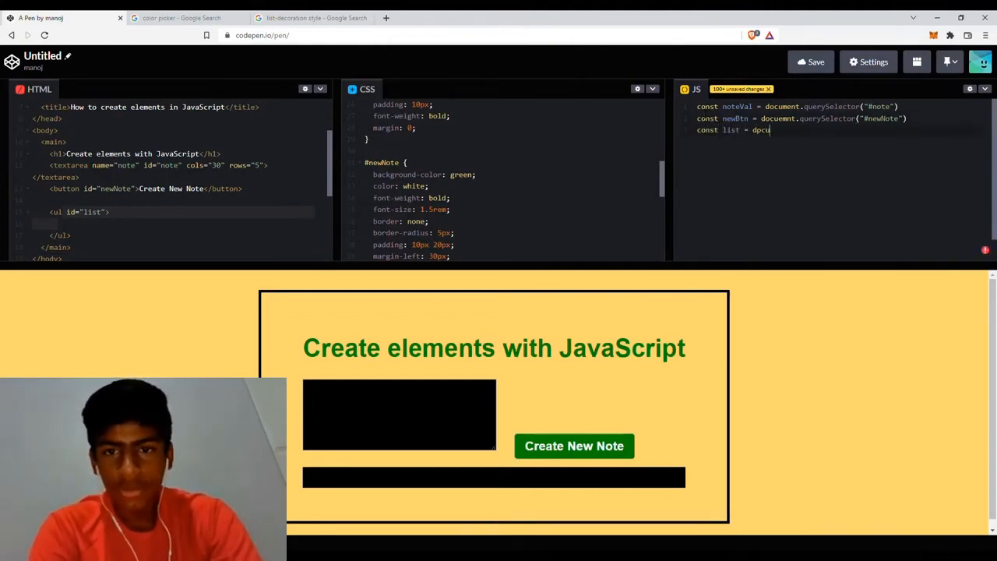
text(ocument.querySelector("#list")
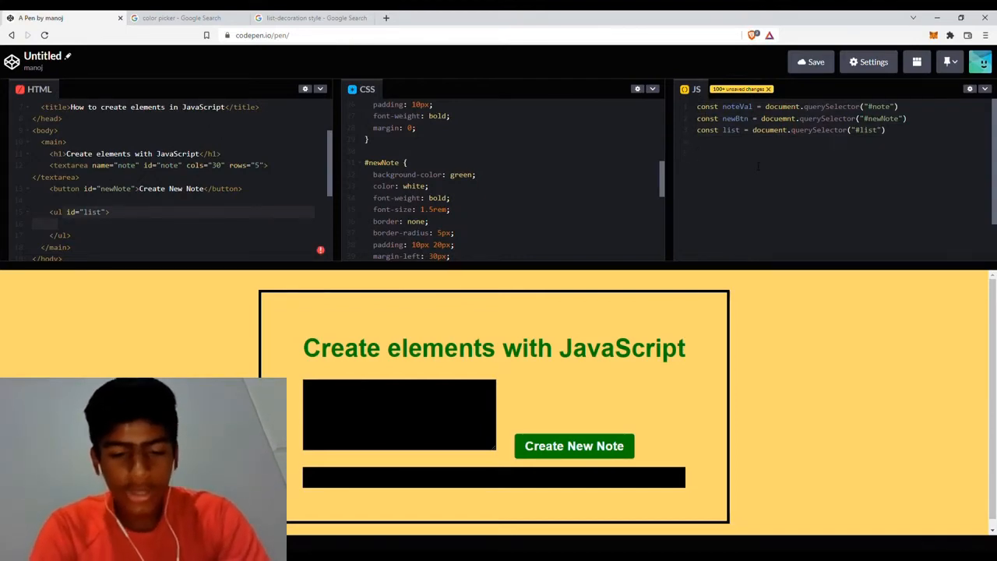
Add let liEl = document.createElement("li") and log liEl to the console
text(e)
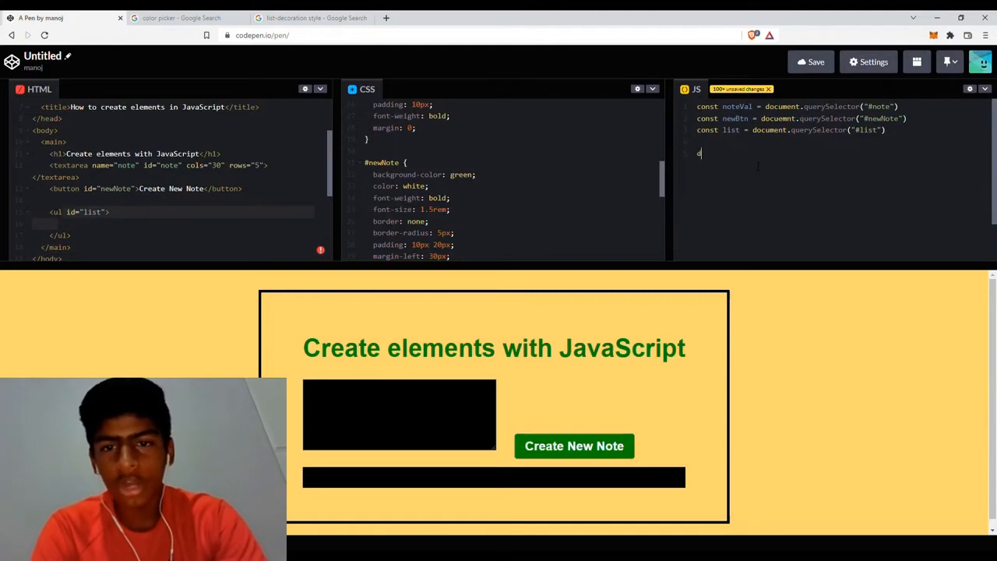
text(ocument.creat)
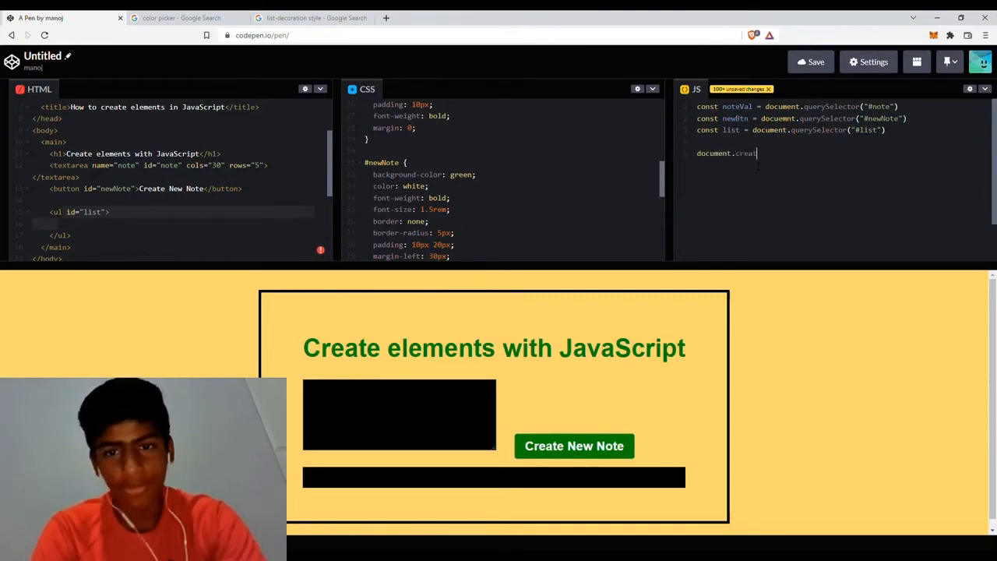
text(eElement("")
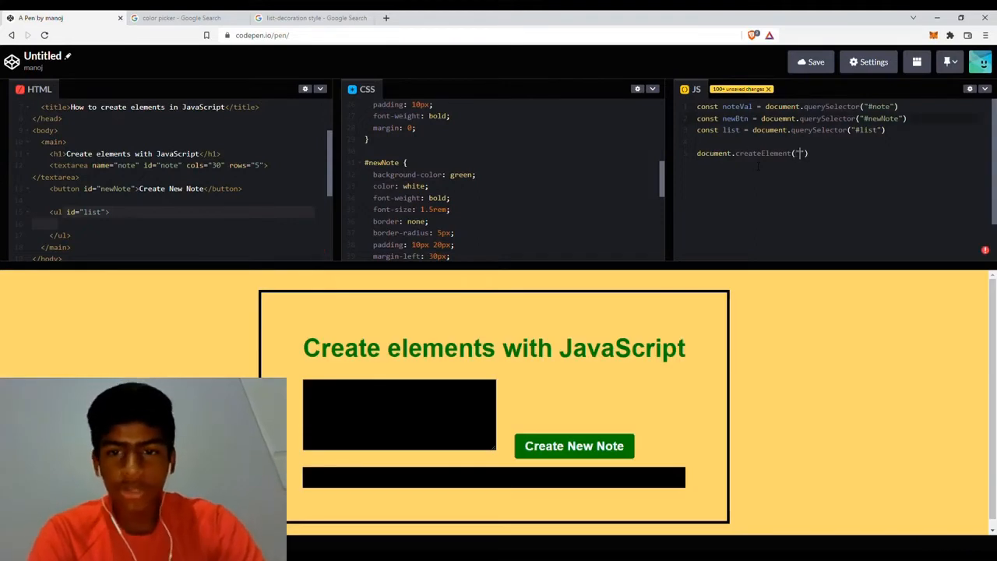
text(liEl =)
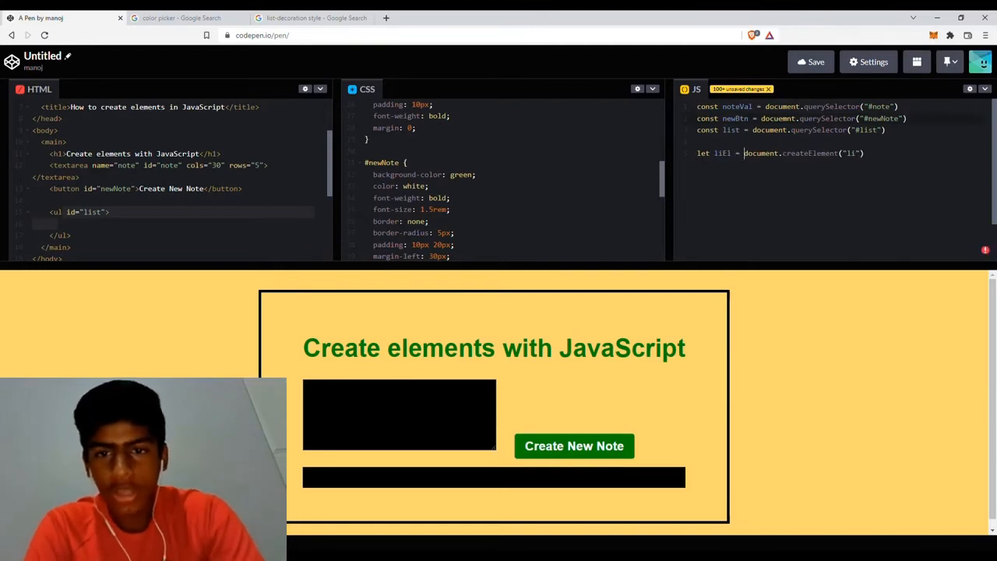
text(console.log()
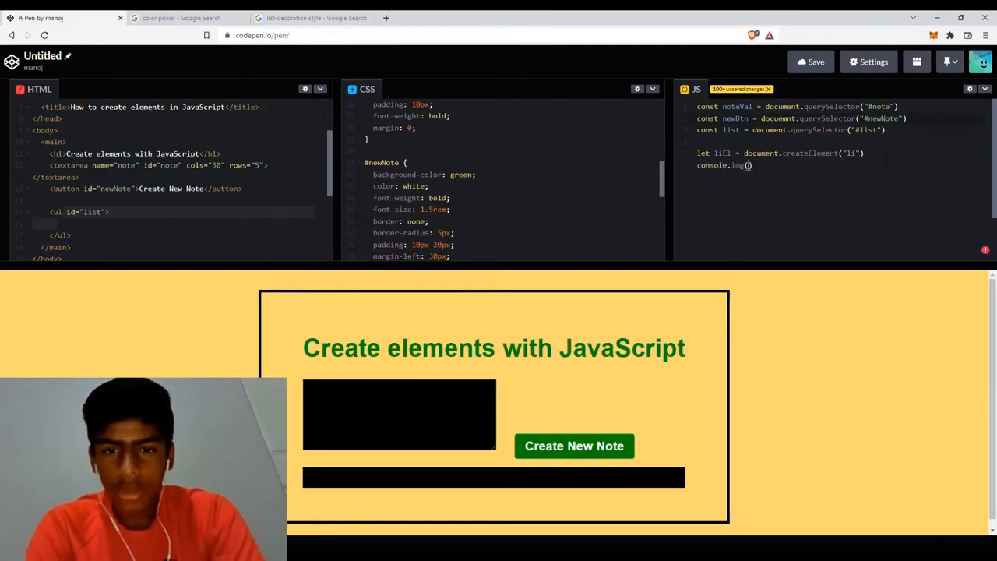
text(liEl)
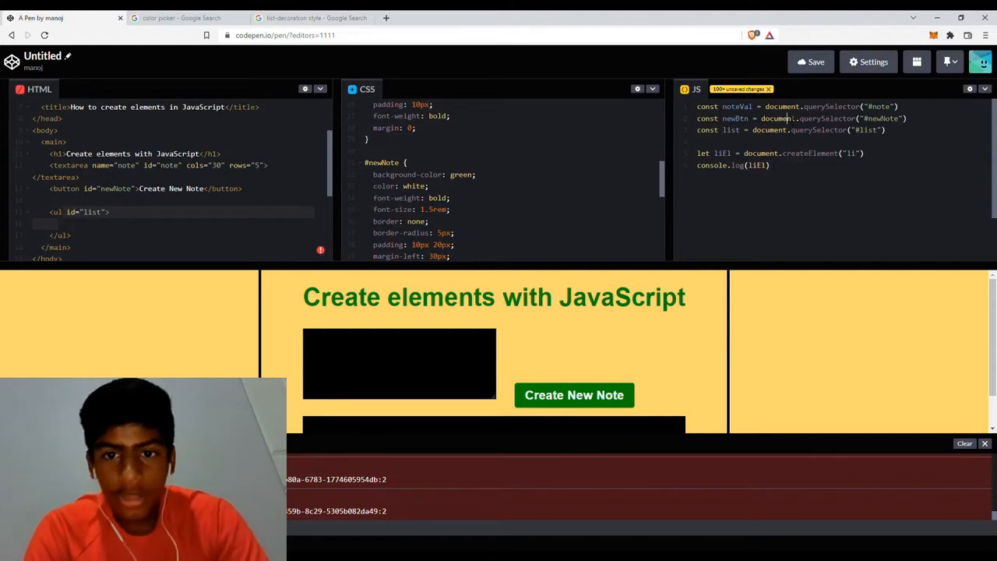
mouse_move(707, 285)
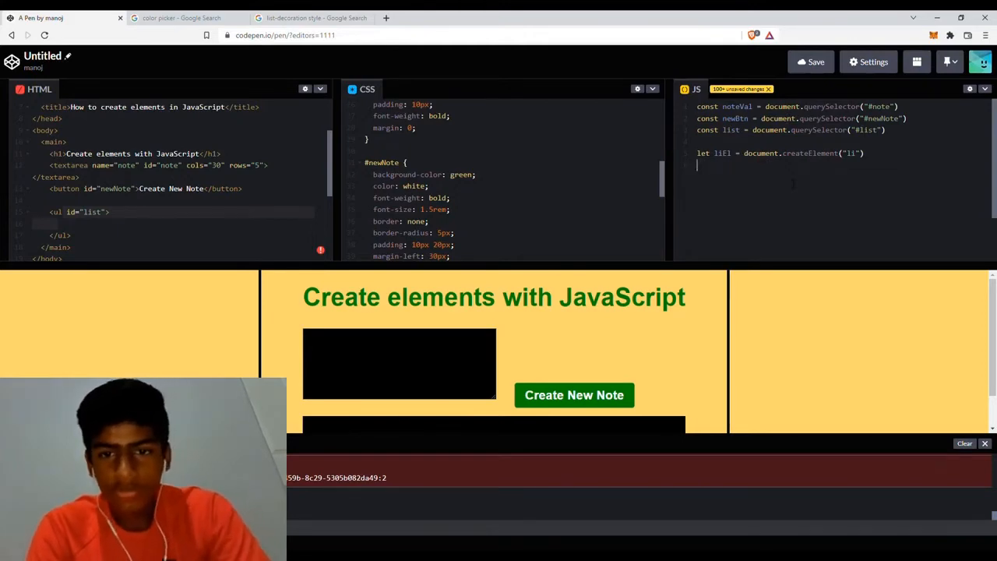
Set liEl.textContent to "hello world" and log liEl with console.log
text(console.log(liEl))
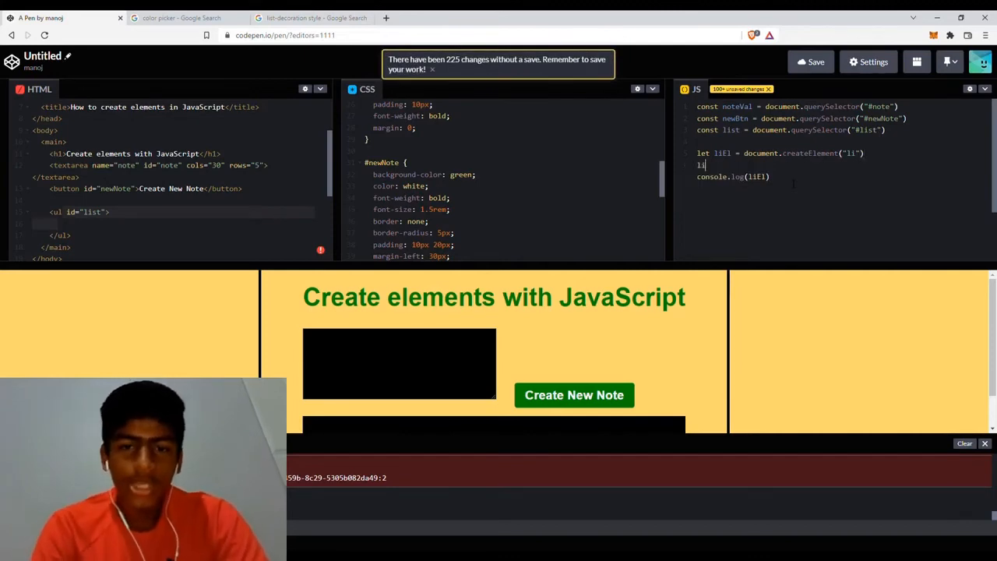
text(.)
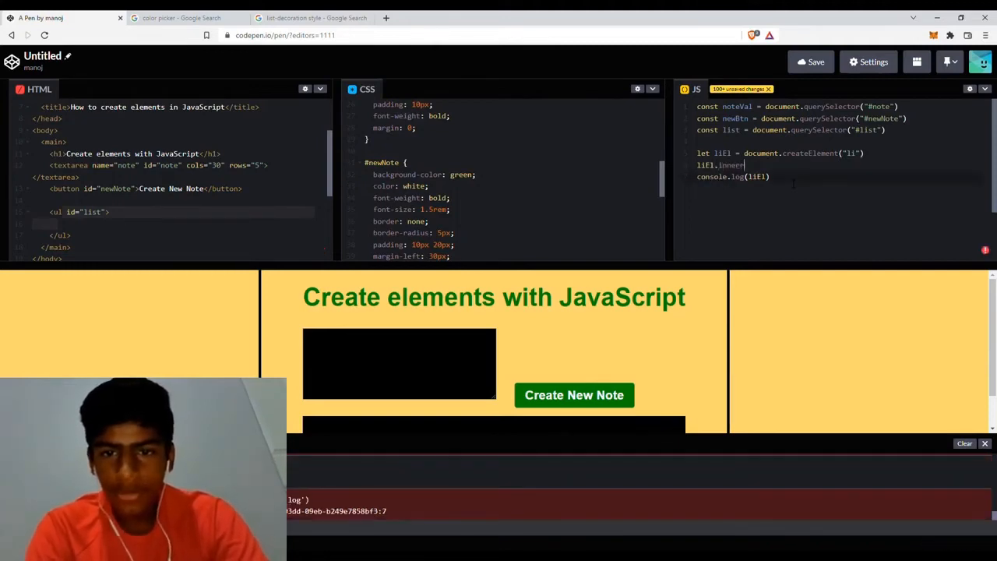
key(Backspace)
text(Text = "hello)
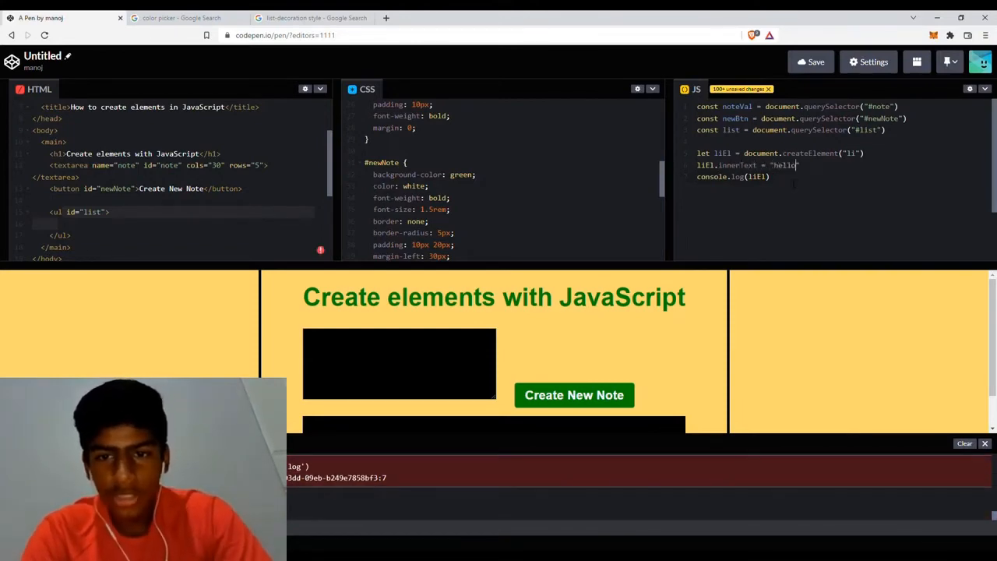
text(world")
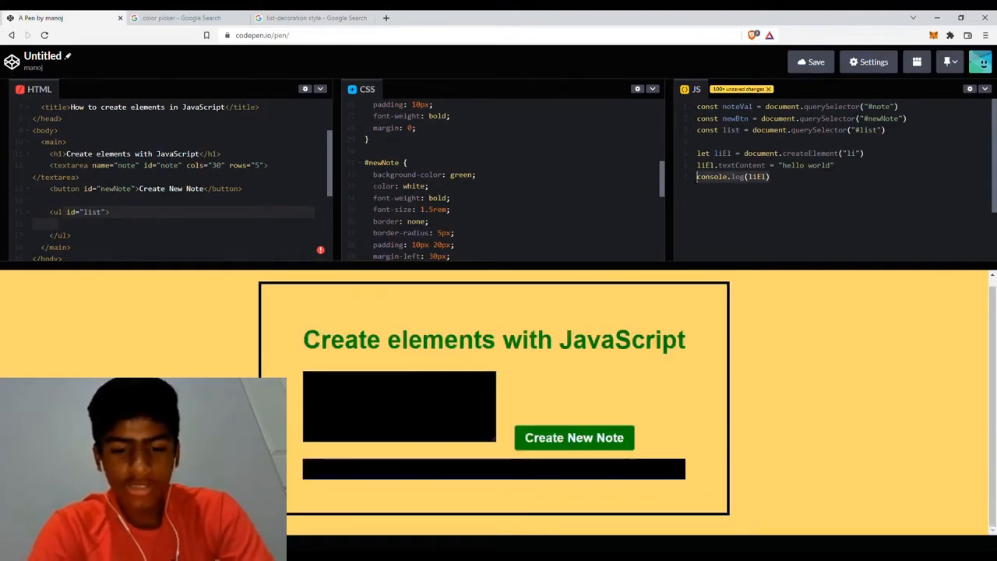
Type list.append(liEl), then delete the test list-item lines
text(list)
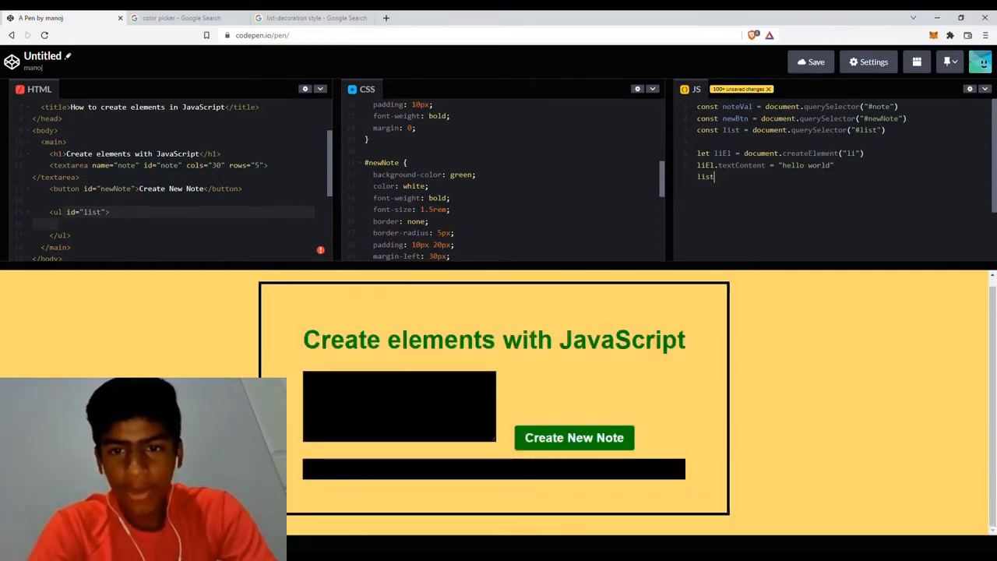
text(.append)
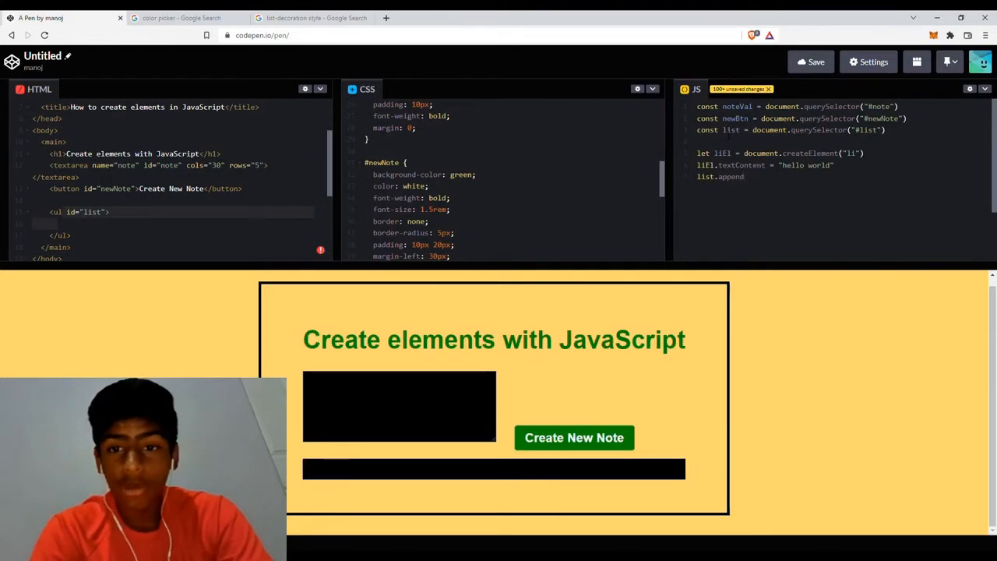
text((li1))
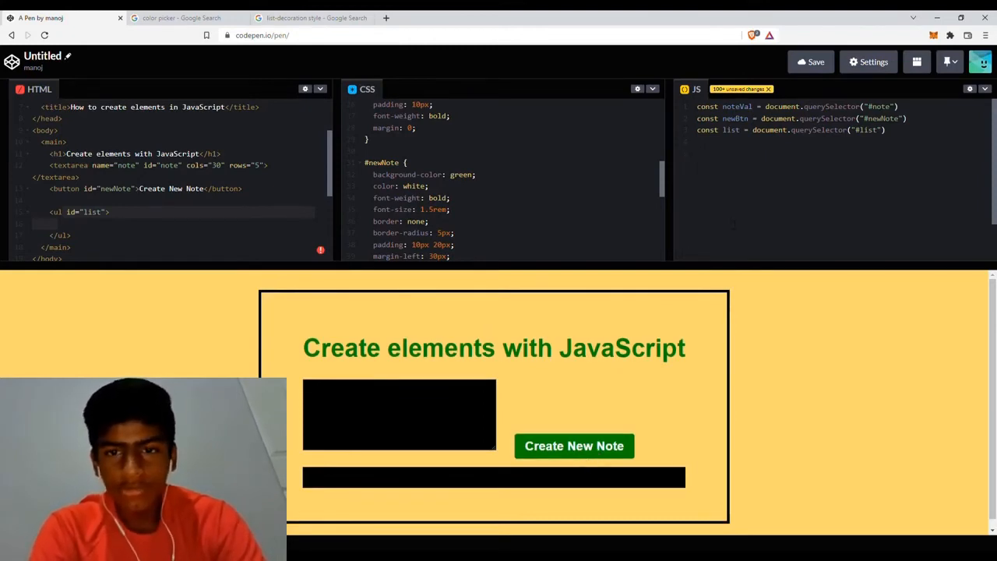
Add newBtn.addEventListener("click", ...) with an empty arrow function body
text(newBtn.a)
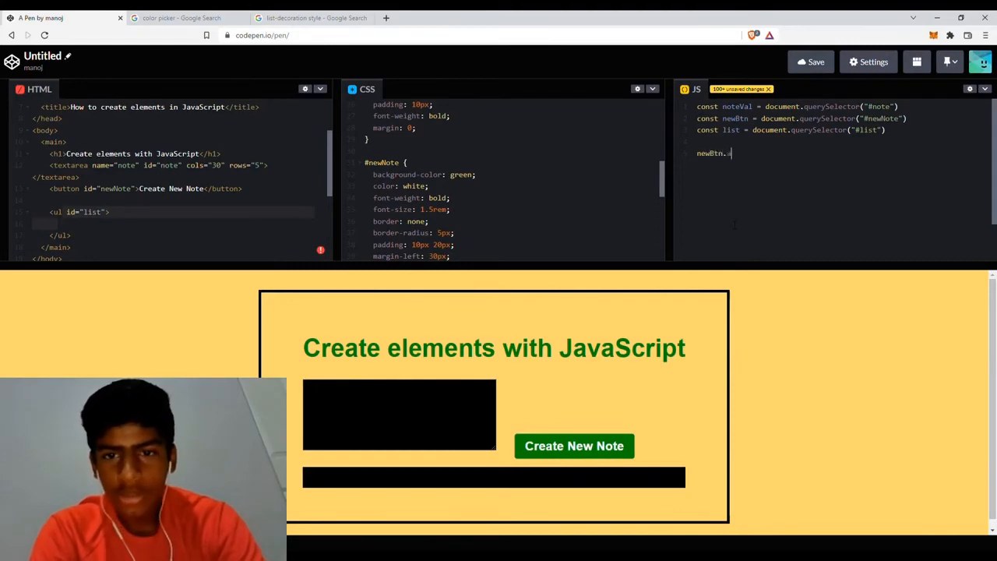
text(ddEventListener)
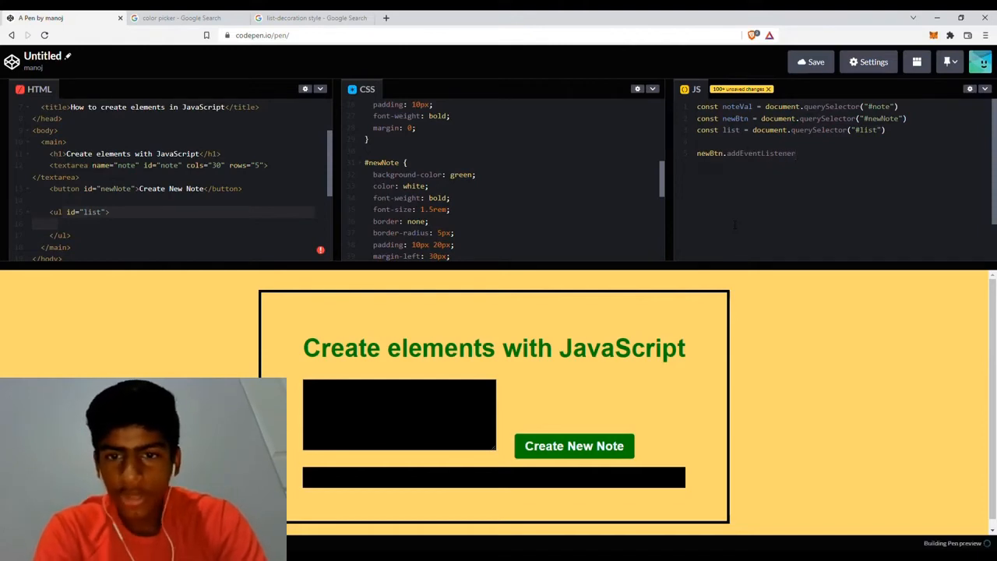
text(("click")
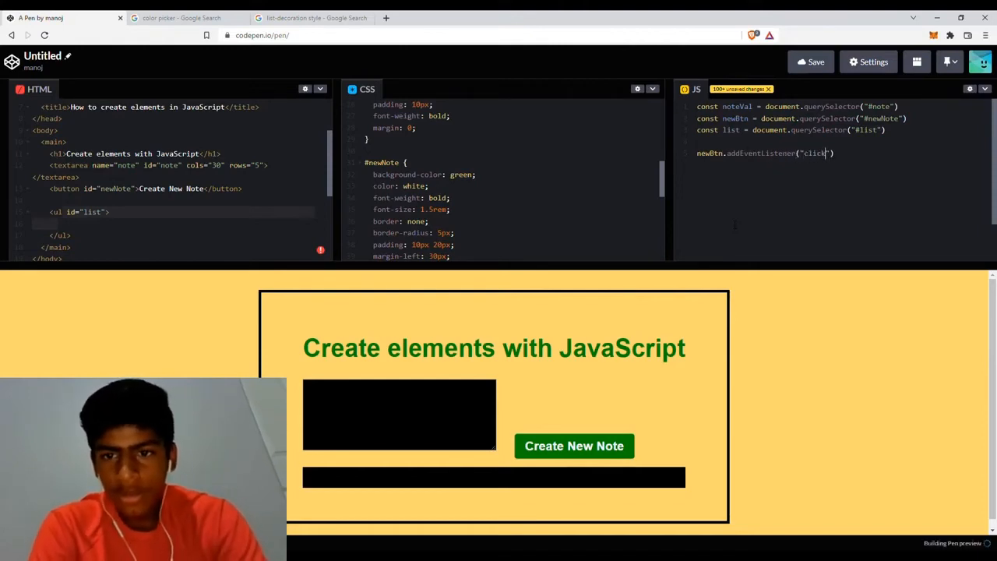
text(,)
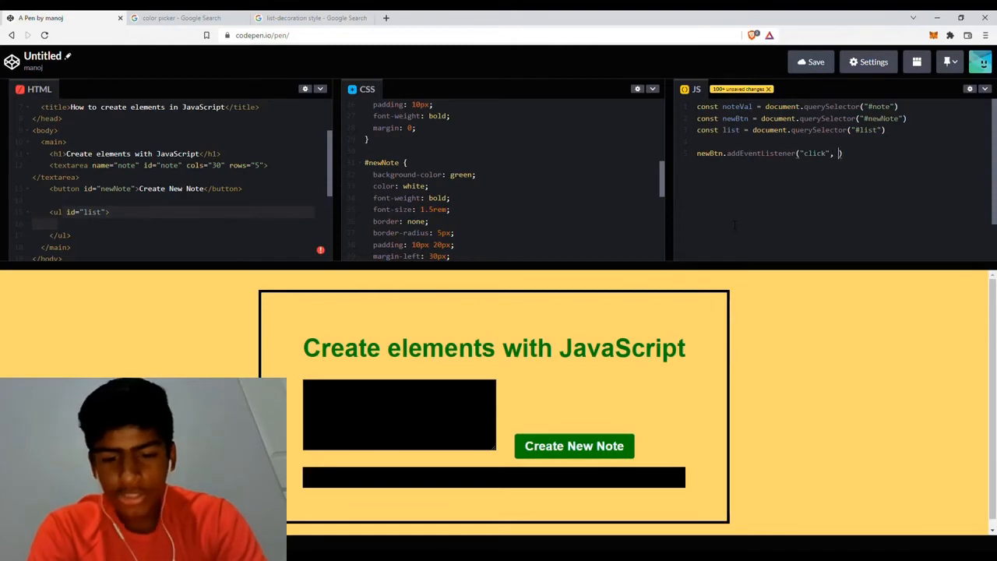
text(function())
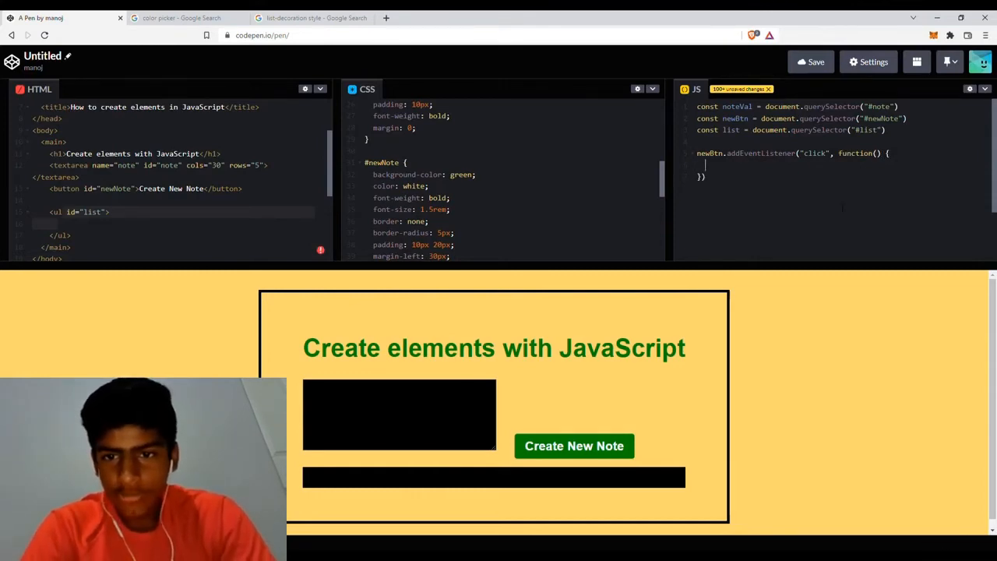
double_click(856, 153)
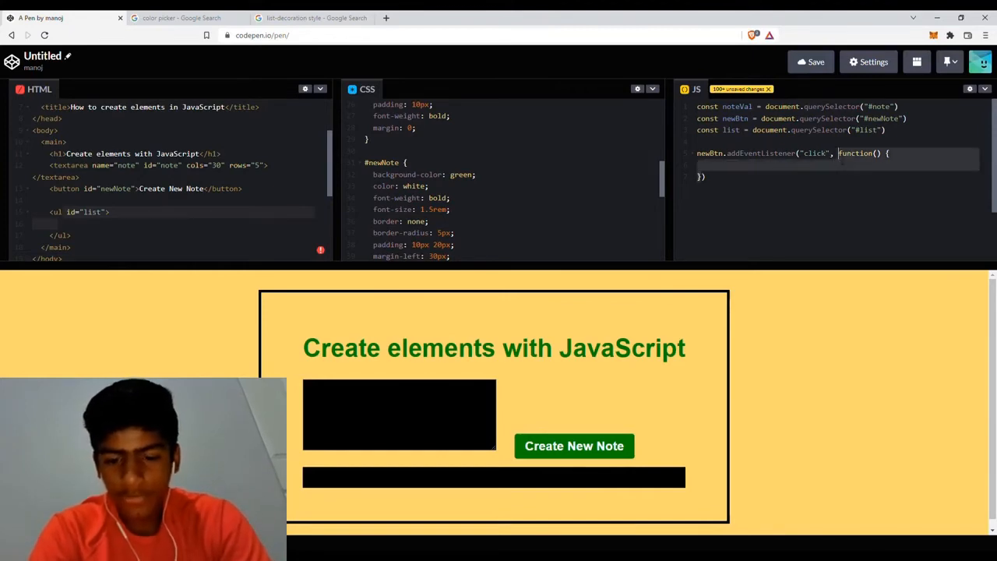
text(() =>)
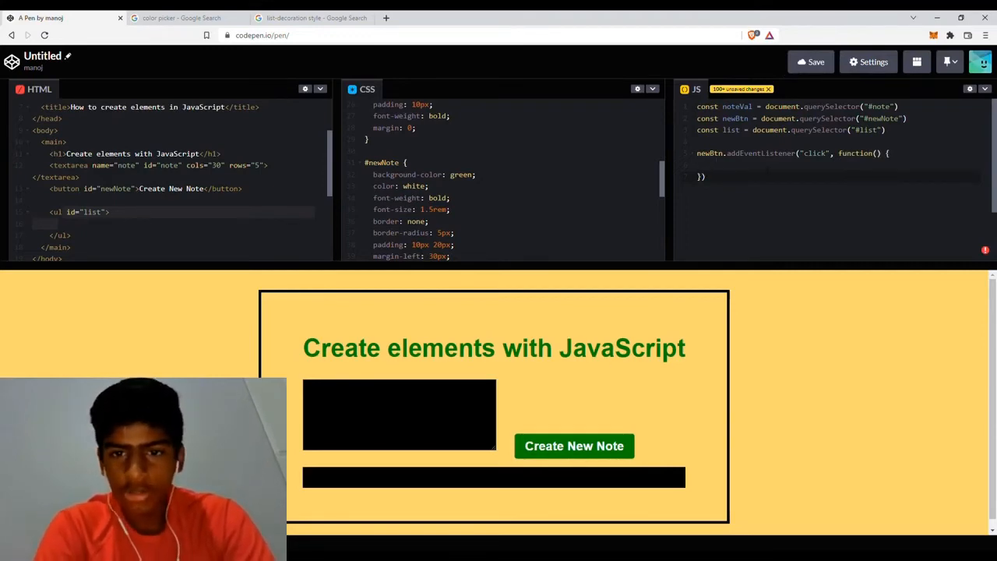
text(console.log("It works!)
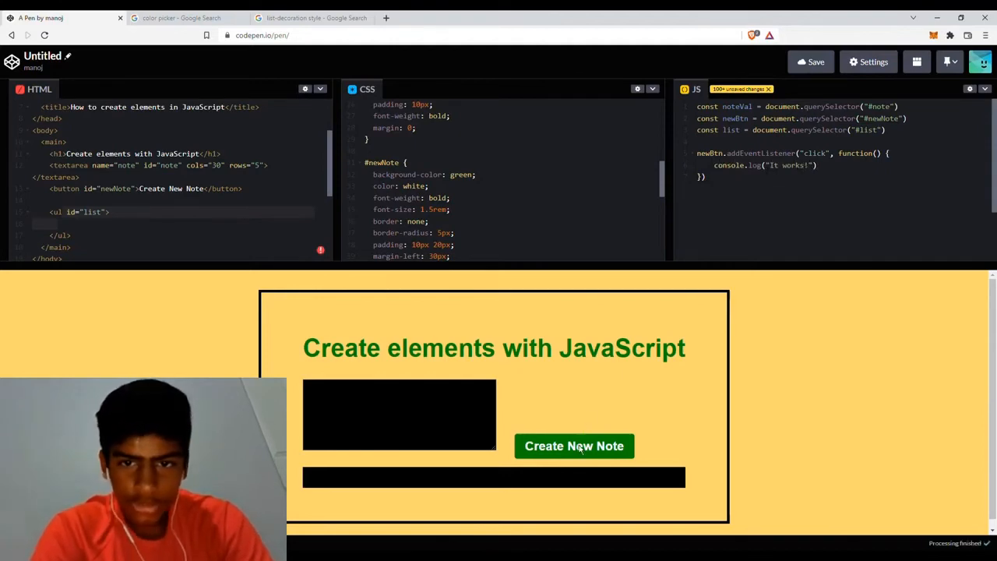
mouse_move(623, 419)
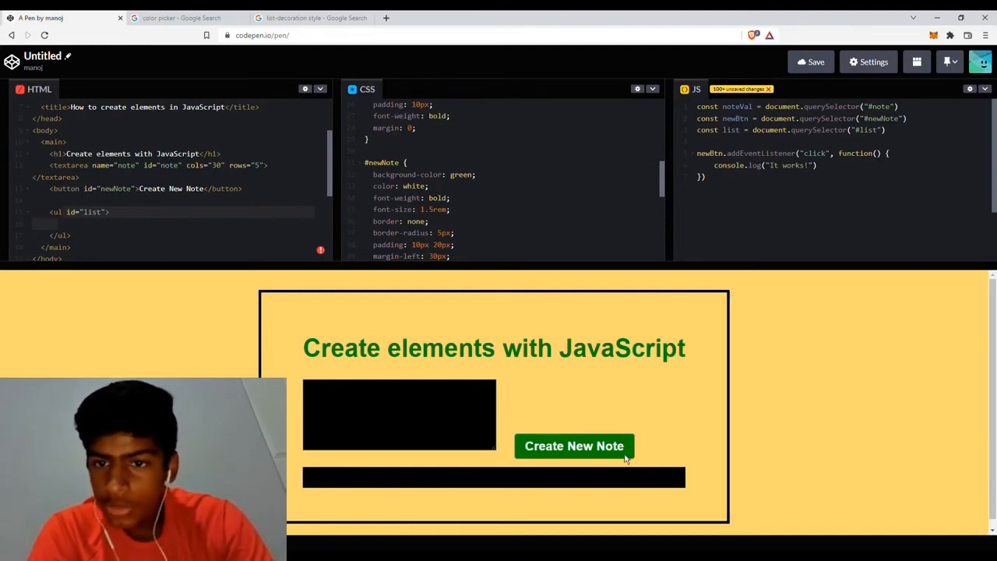
mouse_move(624, 460)
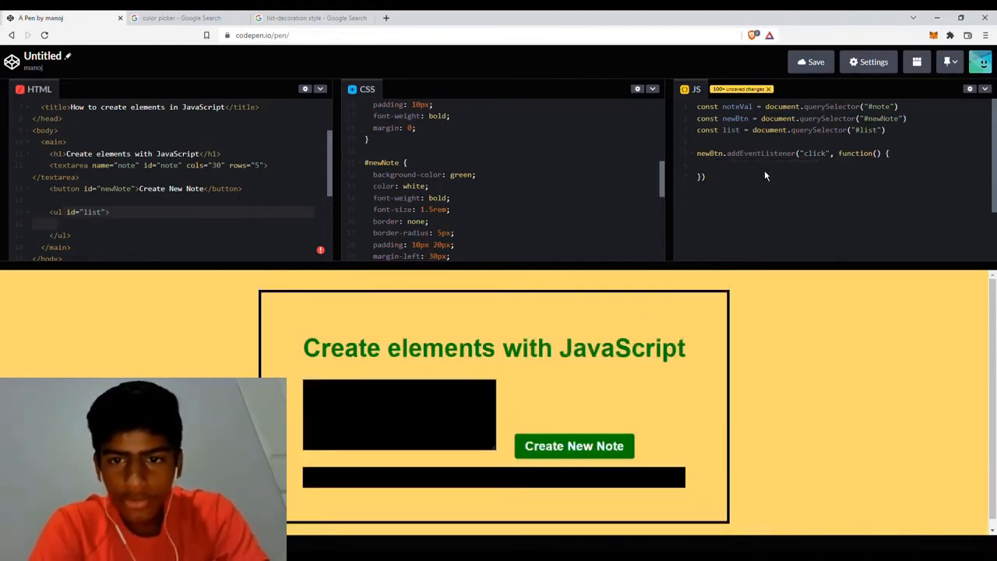
Inside the click handler, add let newEl = document.createElement("li")
text(let newEl)
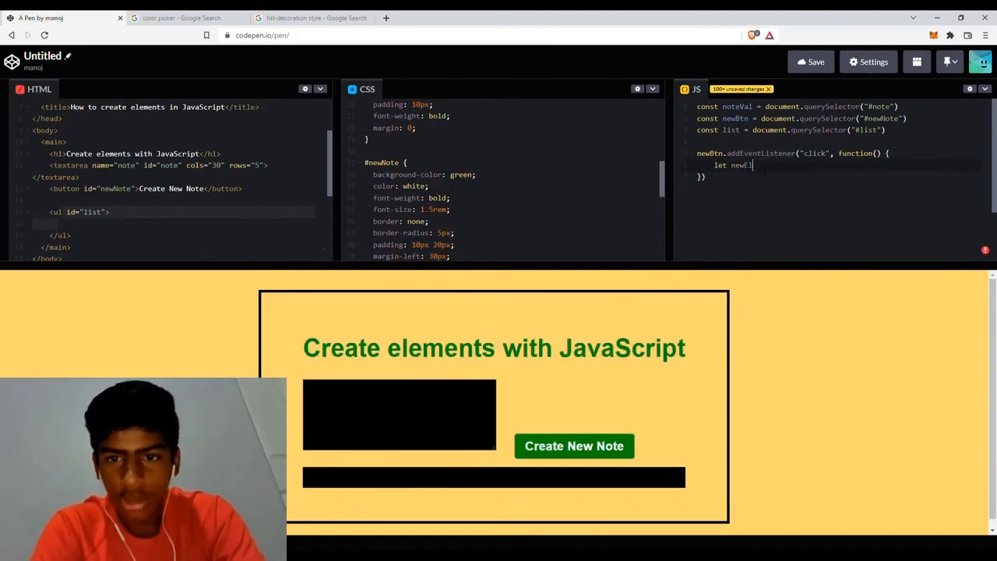
text(= document)
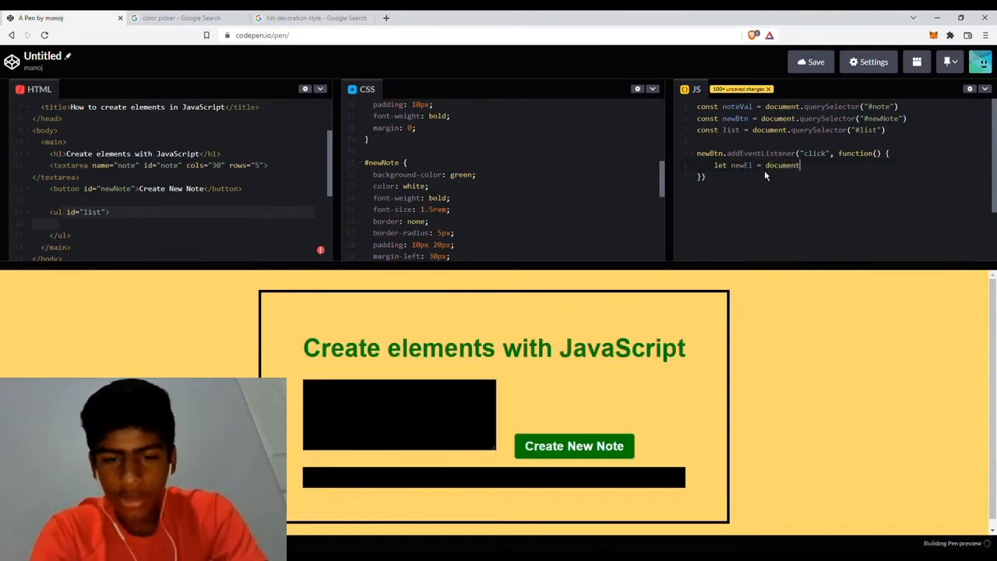
text(createElement(")
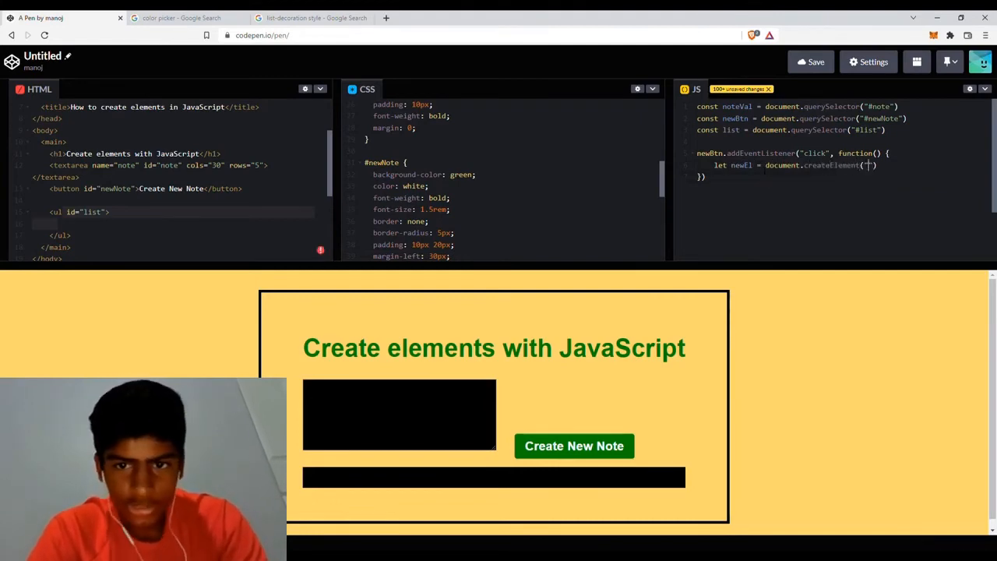
text(li)
text(newEl.textCon)
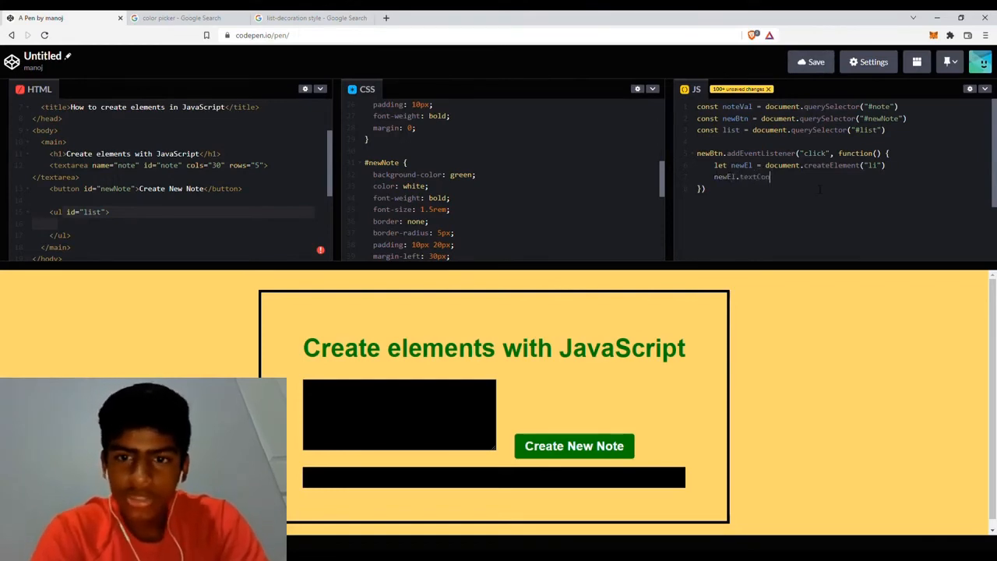
text(=)
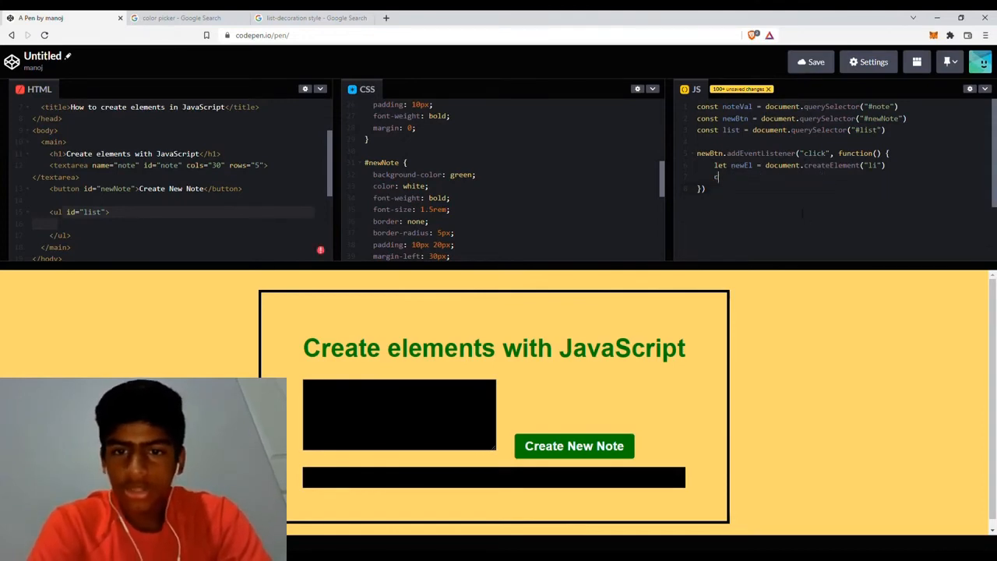
Make the click handler log noteVal.value to the console
text(console.log())
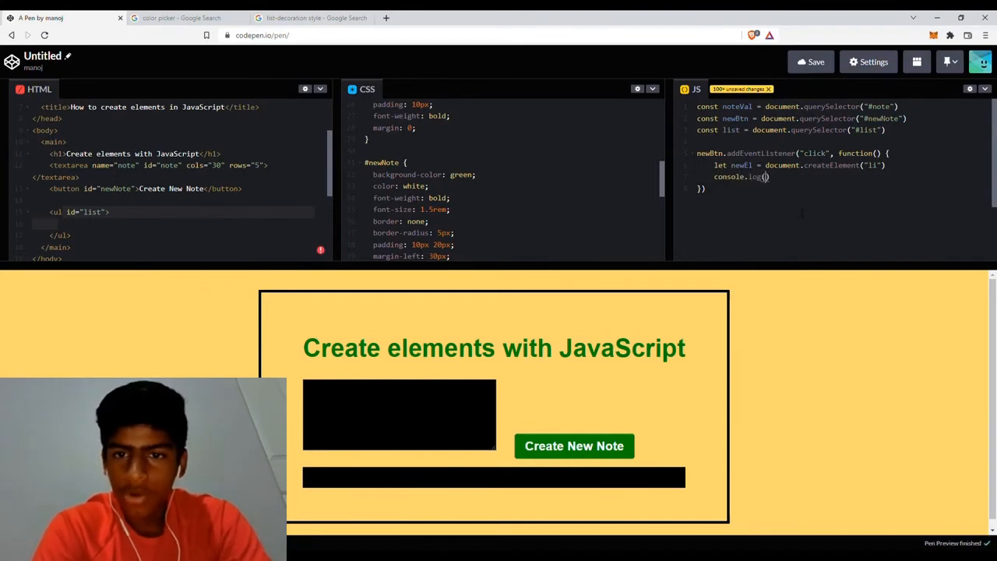
text(noteVal)
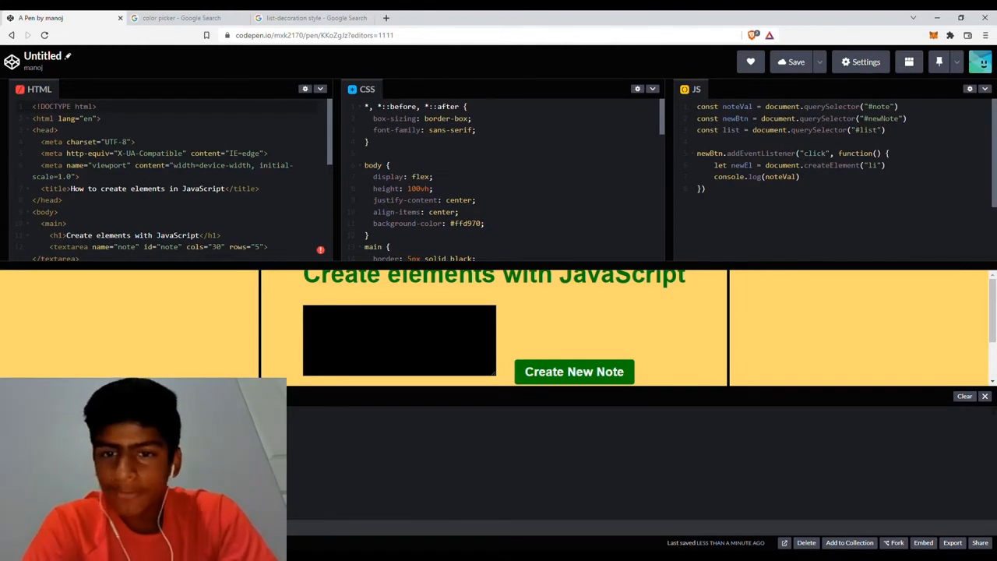
click(574, 371)
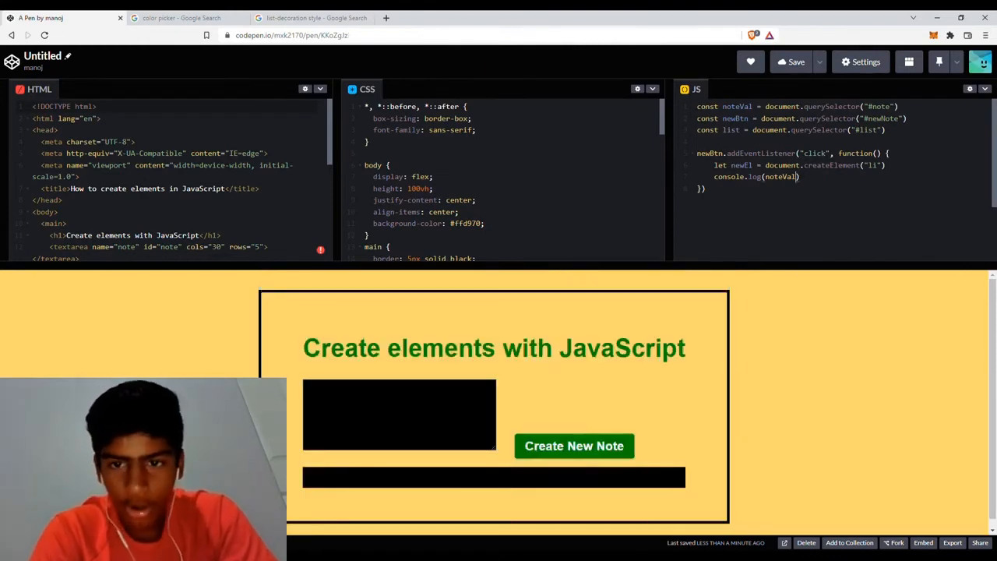
text(.value)
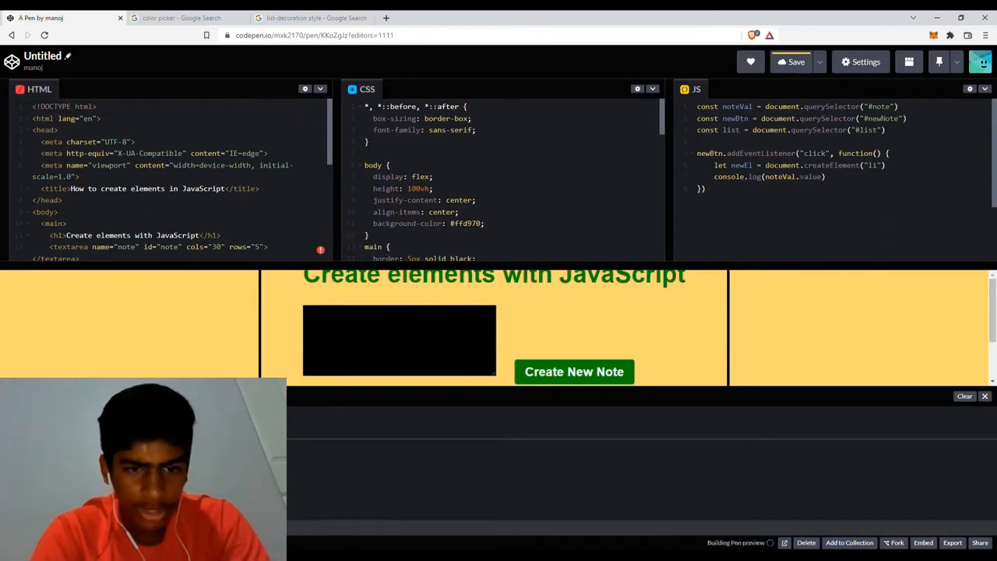
Enter 'Hello world, hello mom' as test text and begin the newEl line
text(Hello)
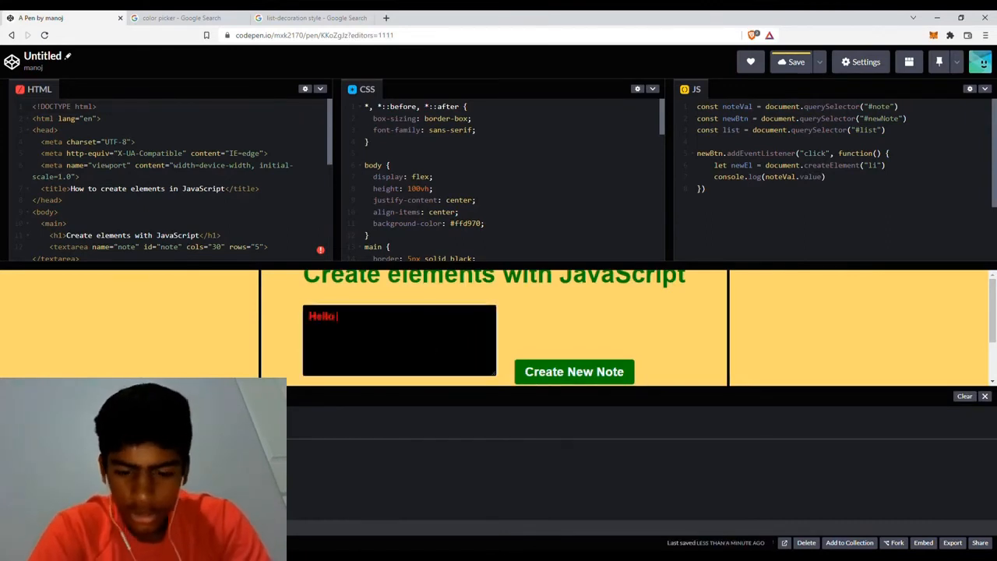
text(world, hello mom)
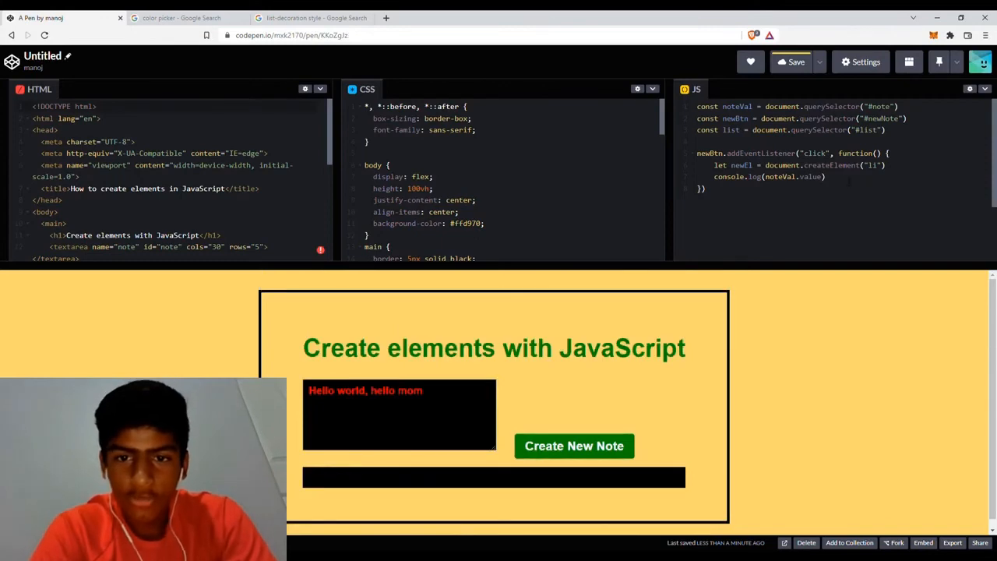
text(newEl.text)
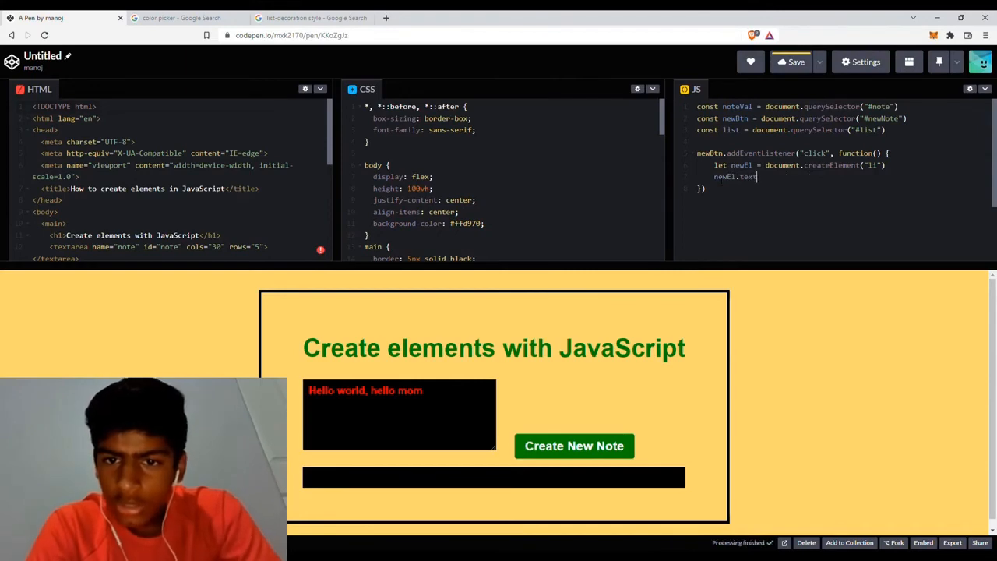
Set newEl.textContent = noteVal.value in the click handler
text(Content =)
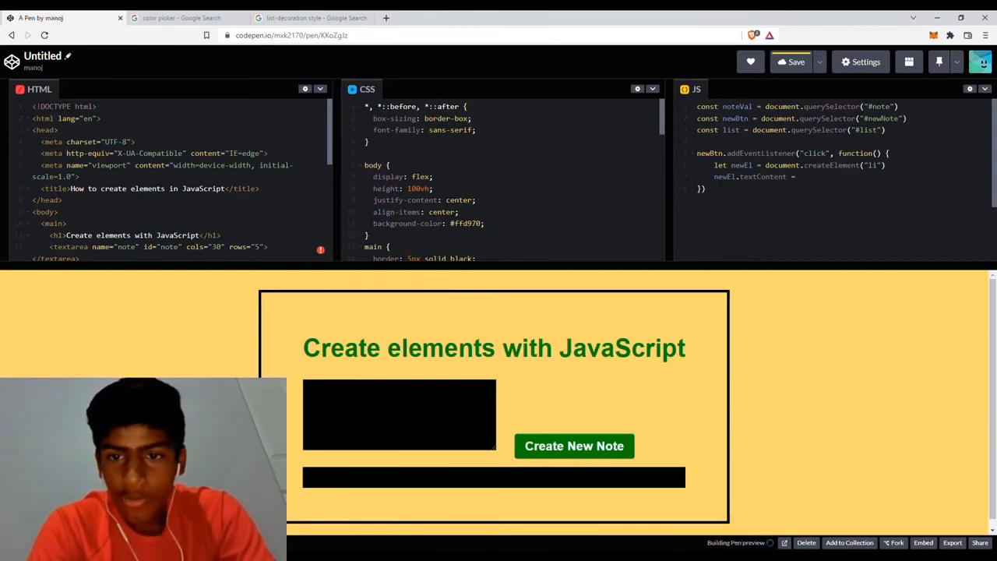
text(noteVal)
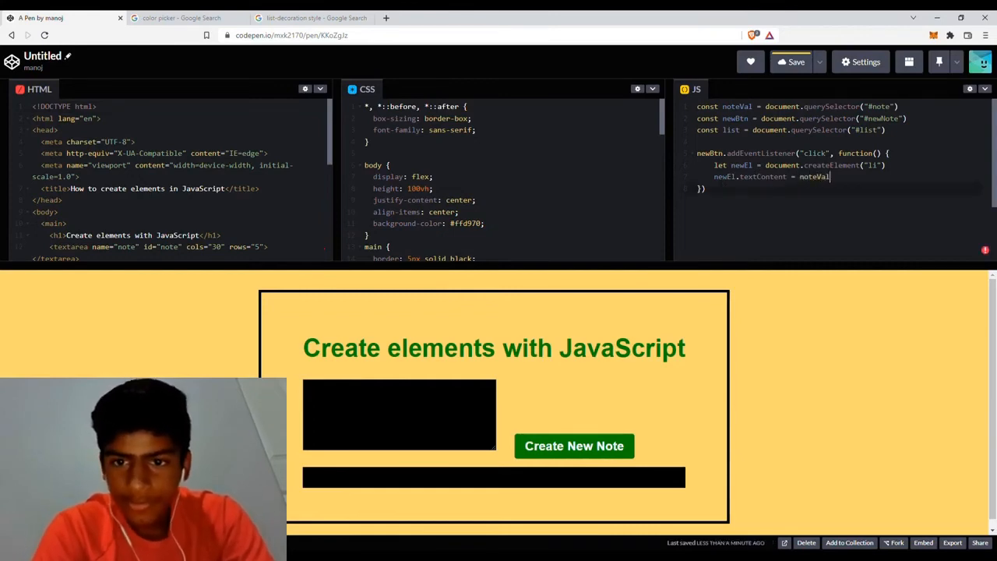
text(.value)
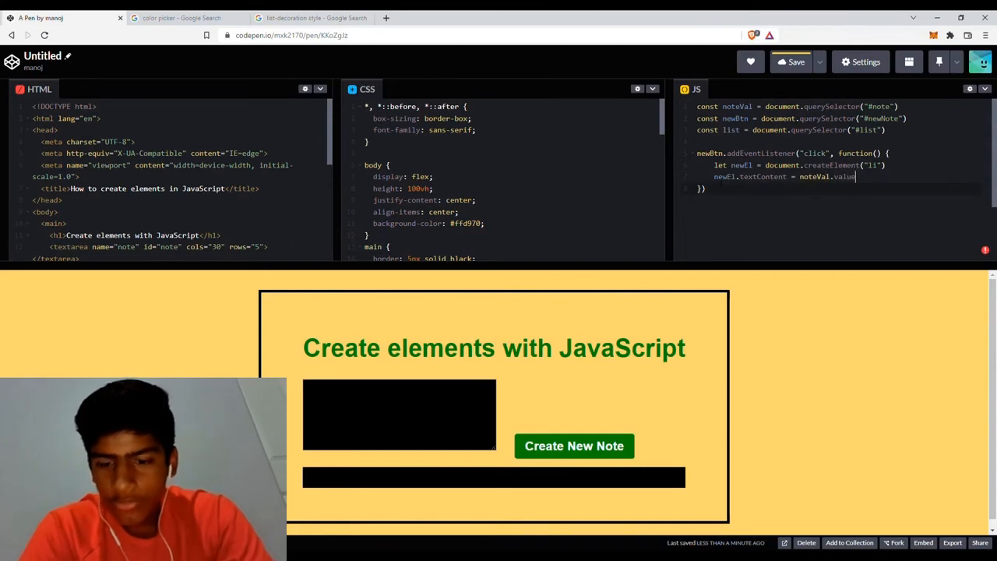
key(Enter)
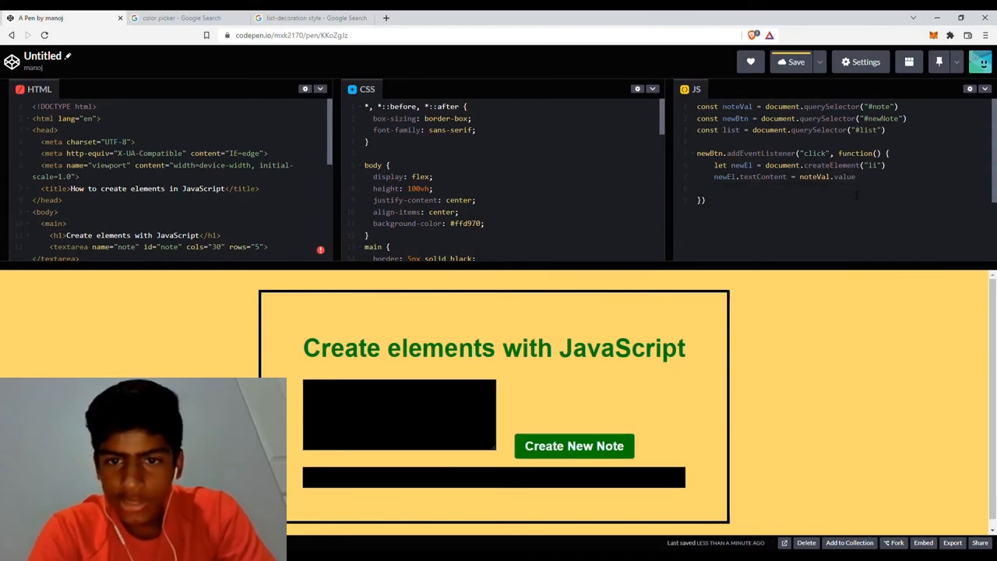
Add list.append(newEl) and save the pen
text(lis)
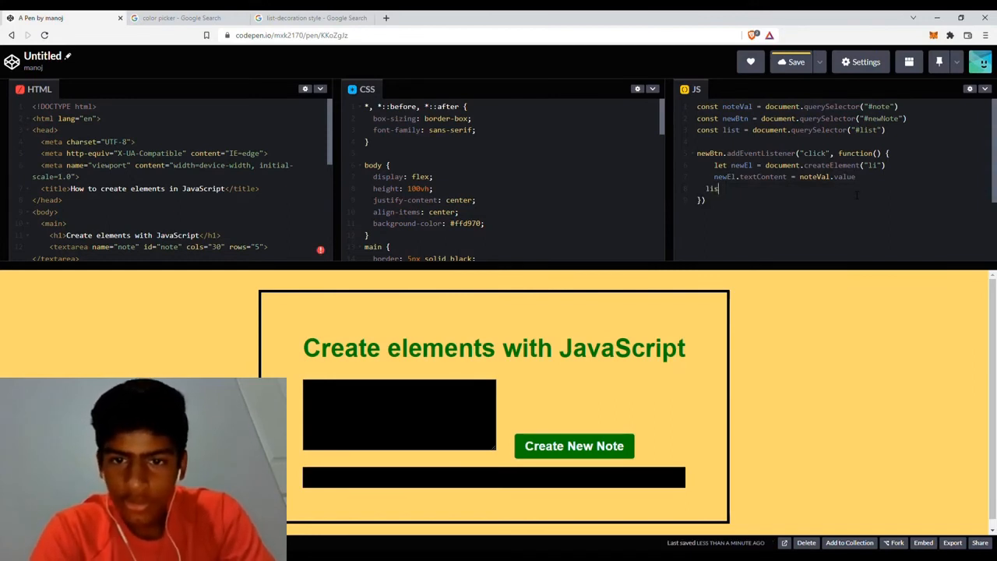
key(Backspace)
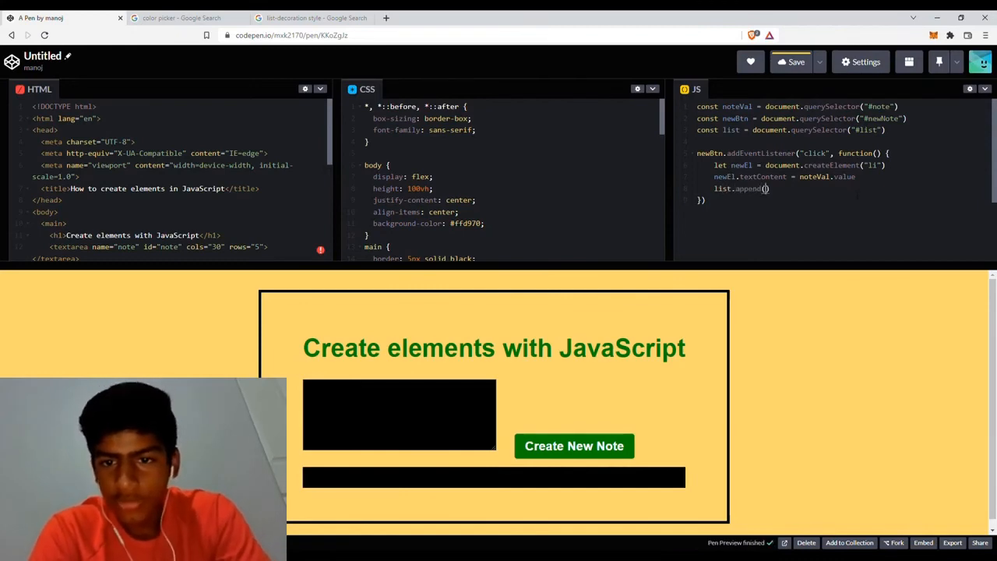
text(newEl)
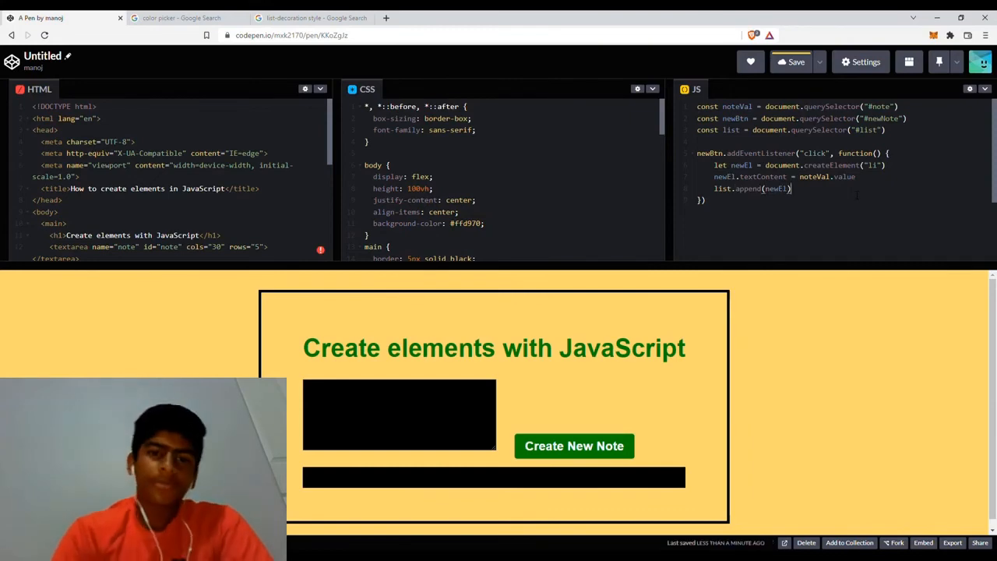
click(796, 62)
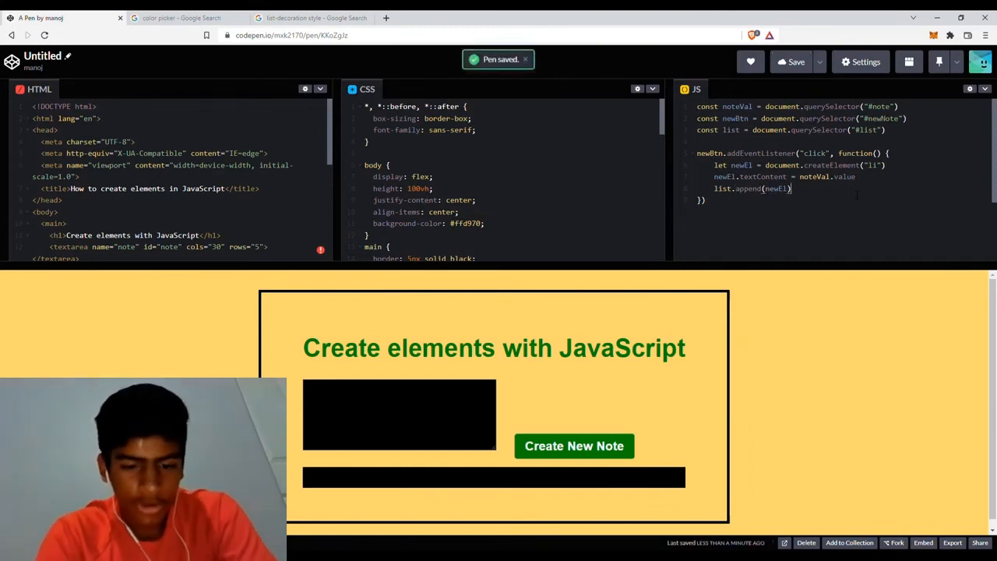
Add hello world, work on homework and create a website notes via Create New Note
text(he1)
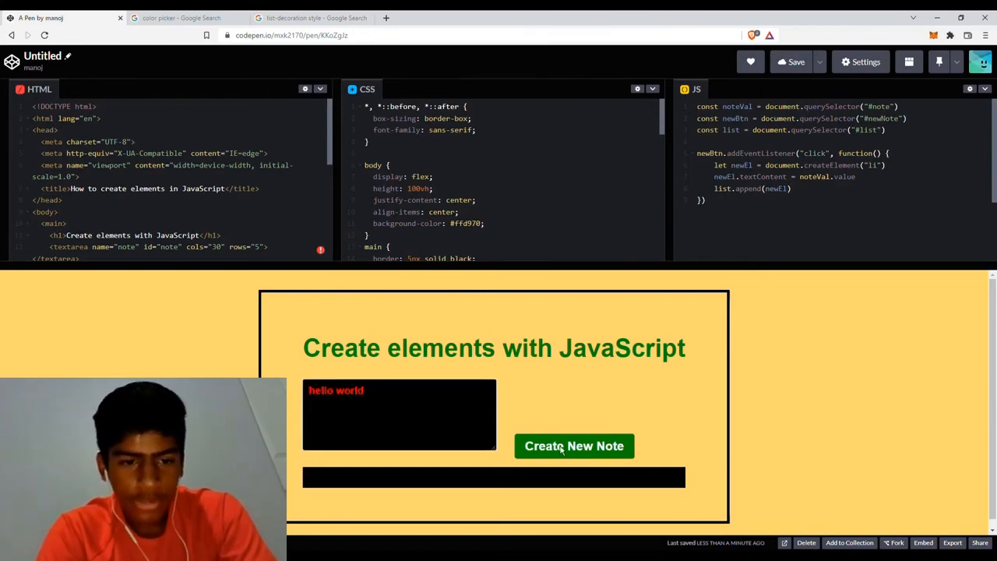
click(575, 446)
text(1. work on homewor)
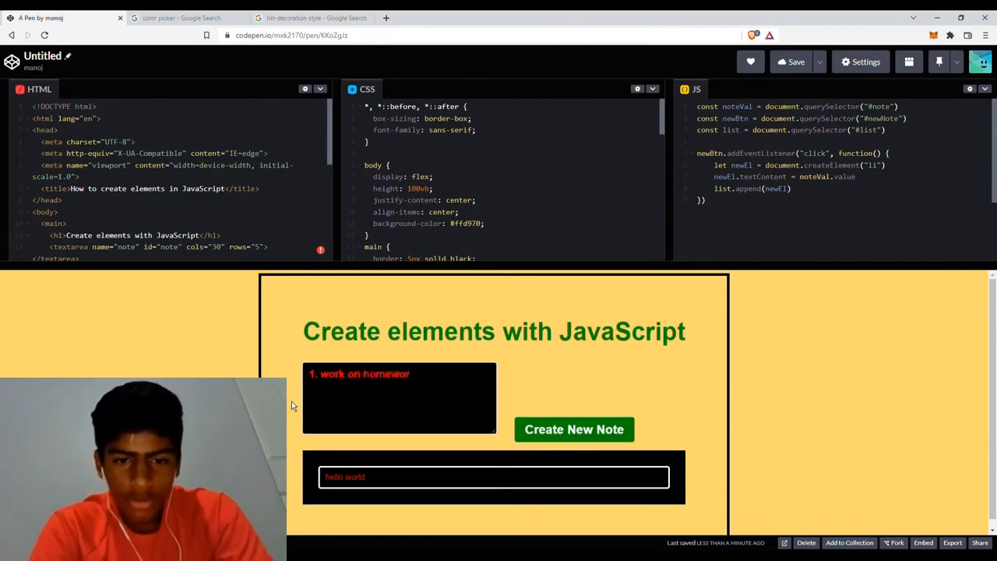
click(575, 429)
text(2. create a websit)
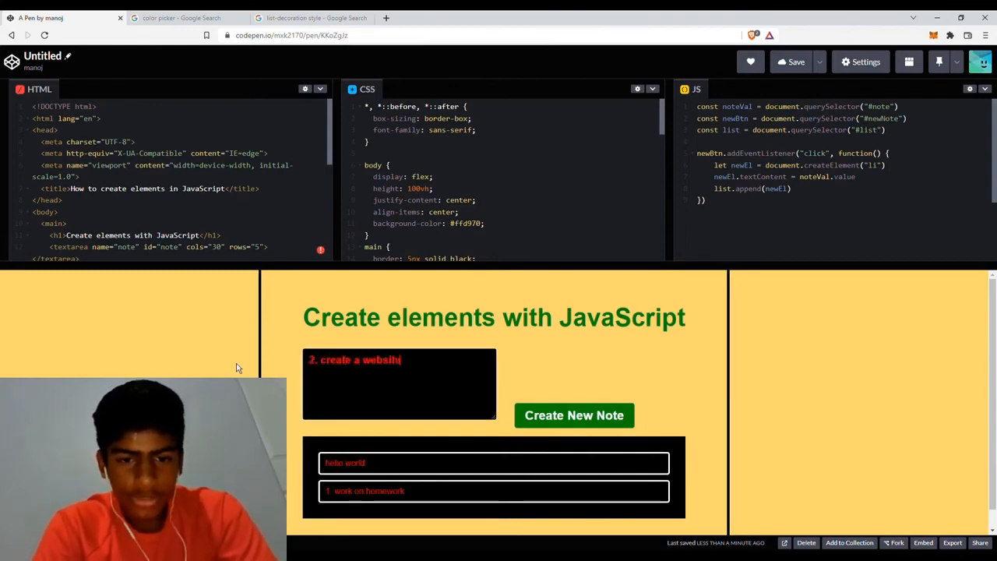
click(575, 415)
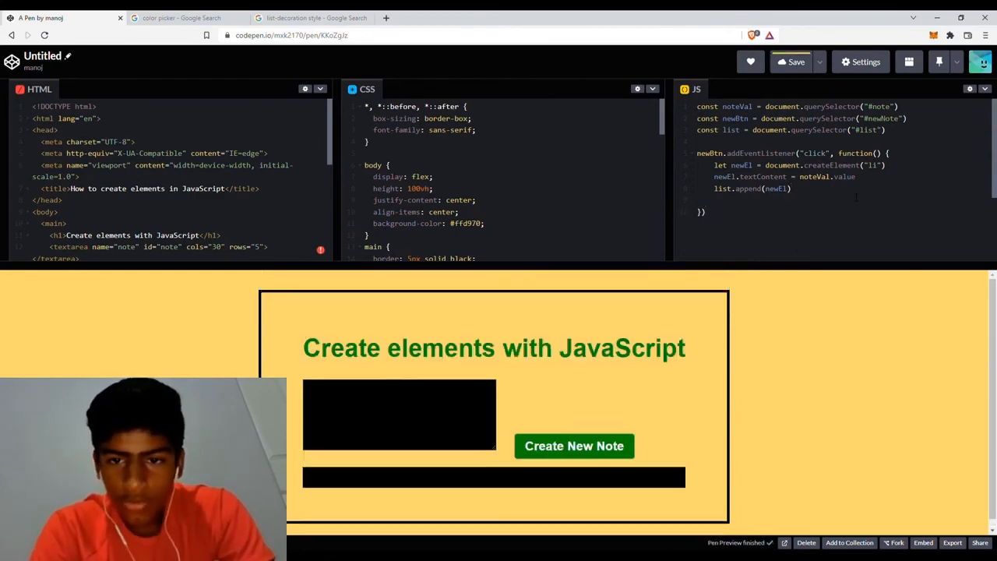
Add noteVal.value = "" after appending to clear the textarea
text(noteVa)
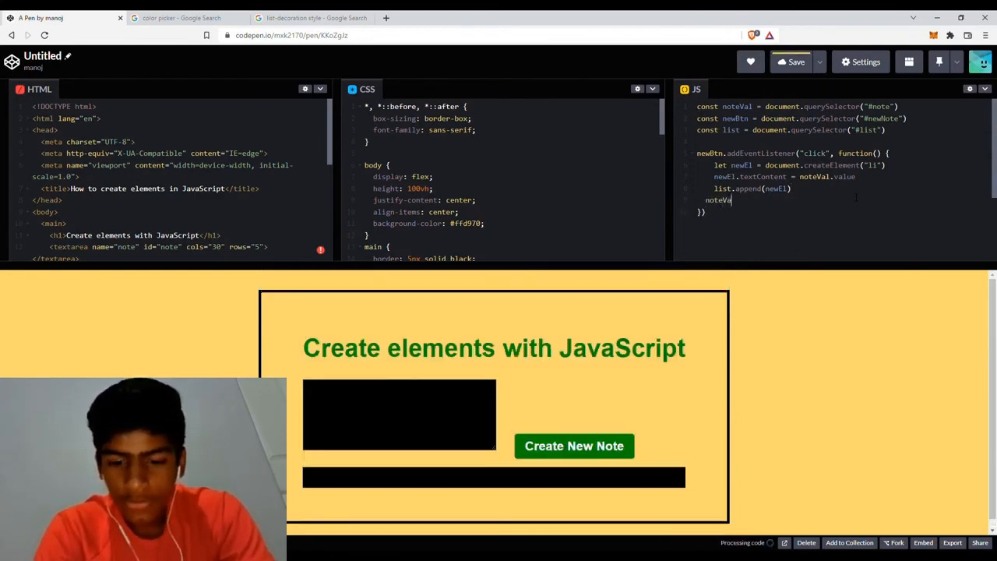
text(l.)
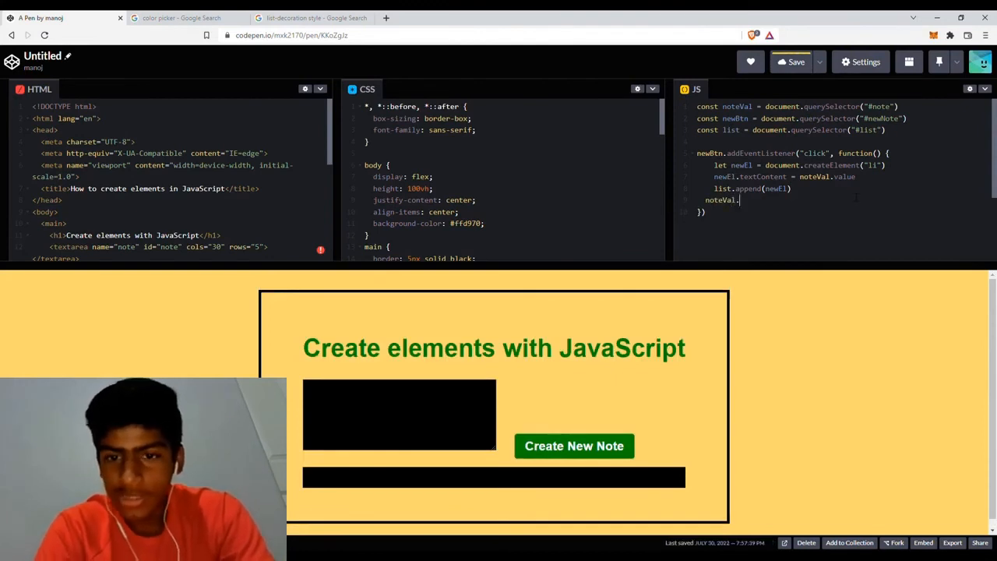
text(value = "")
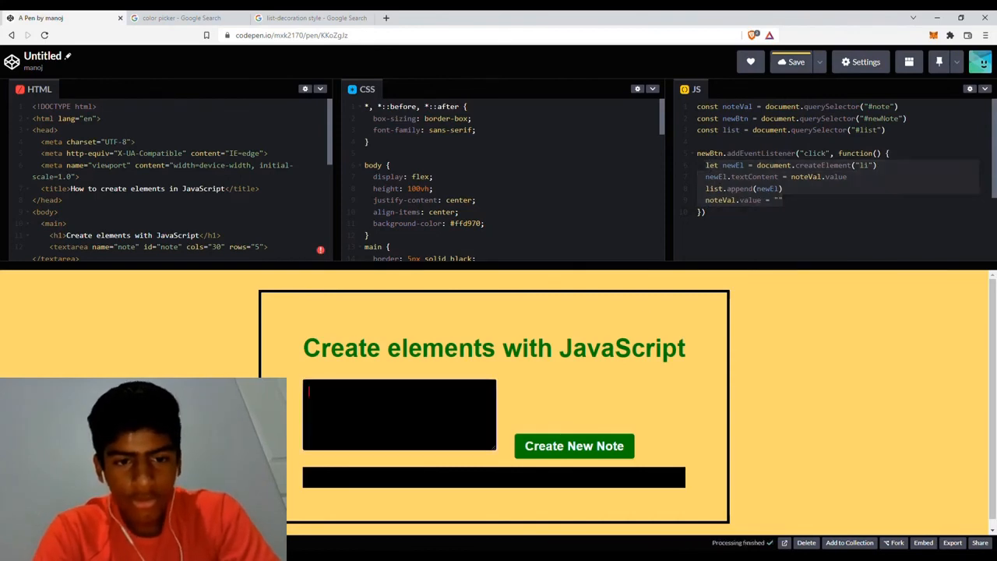
Test by adding 'Hello world' and 'nice to meet you' as list items
text(Hello world)
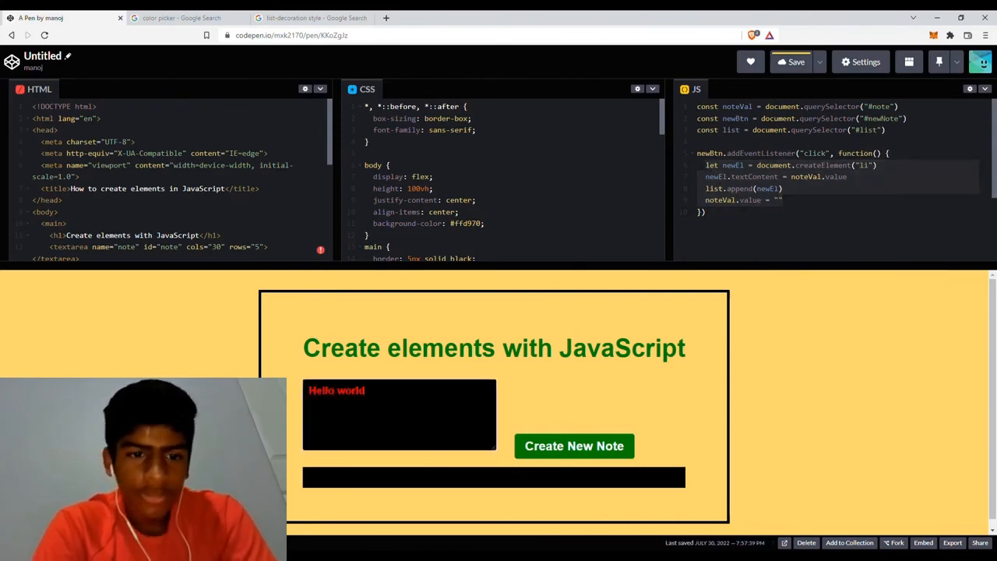
click(574, 446)
text(nice to meet you)
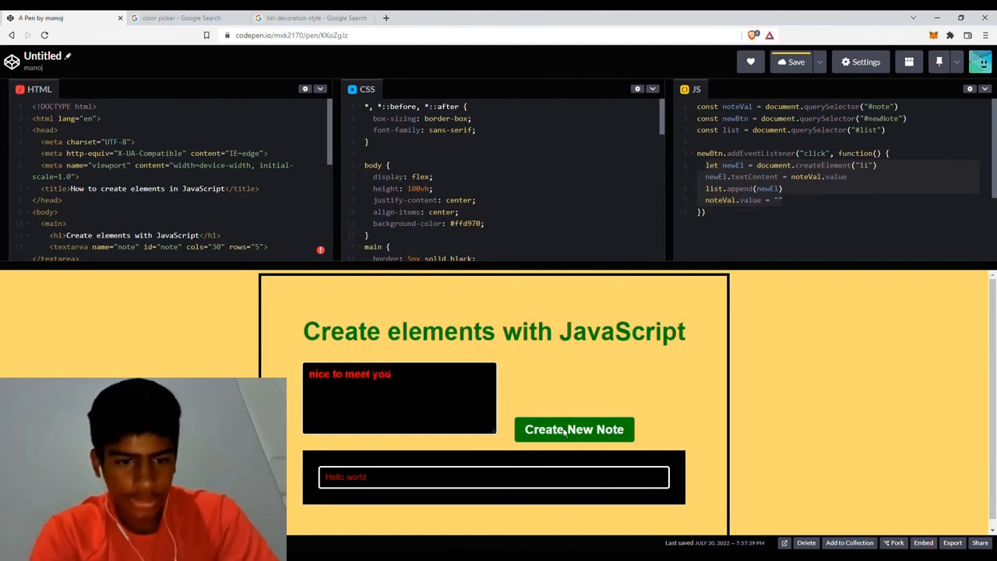
click(574, 429)
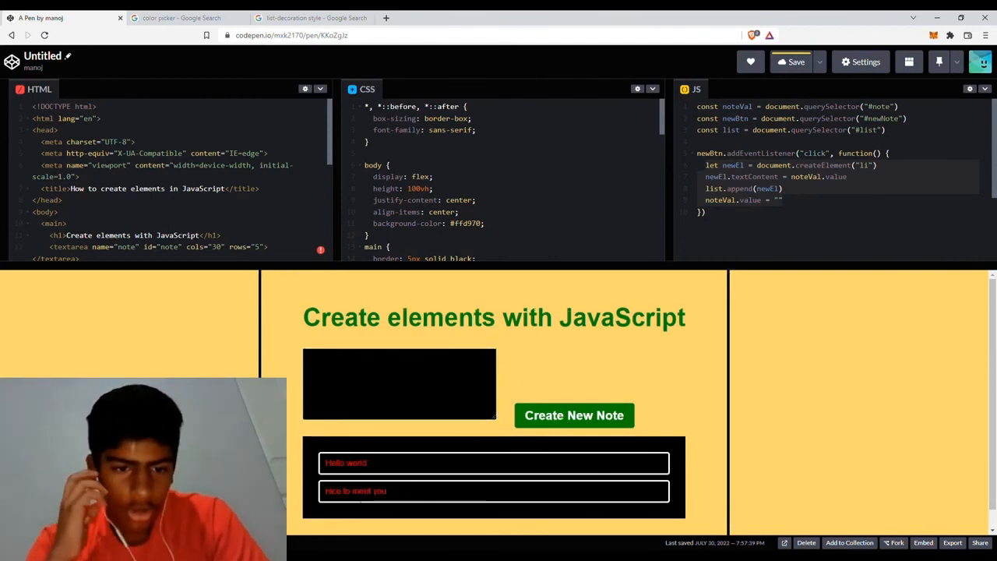